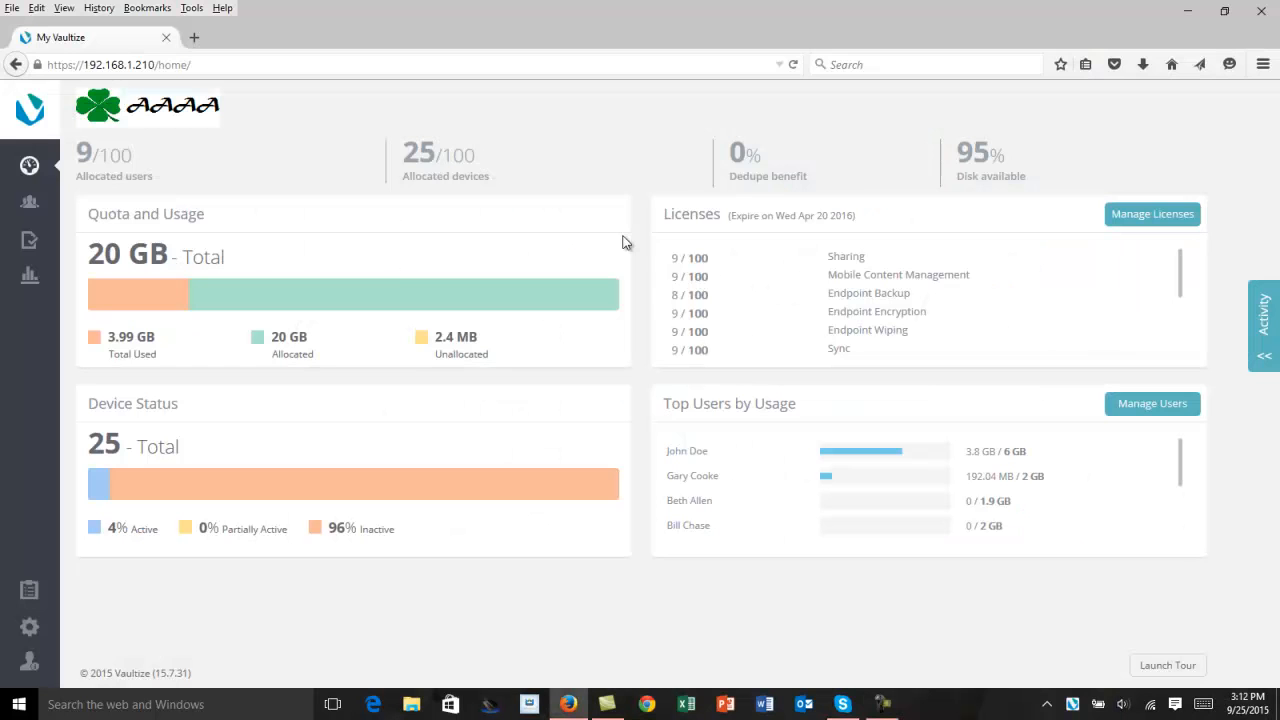
mouse_move(605, 242)
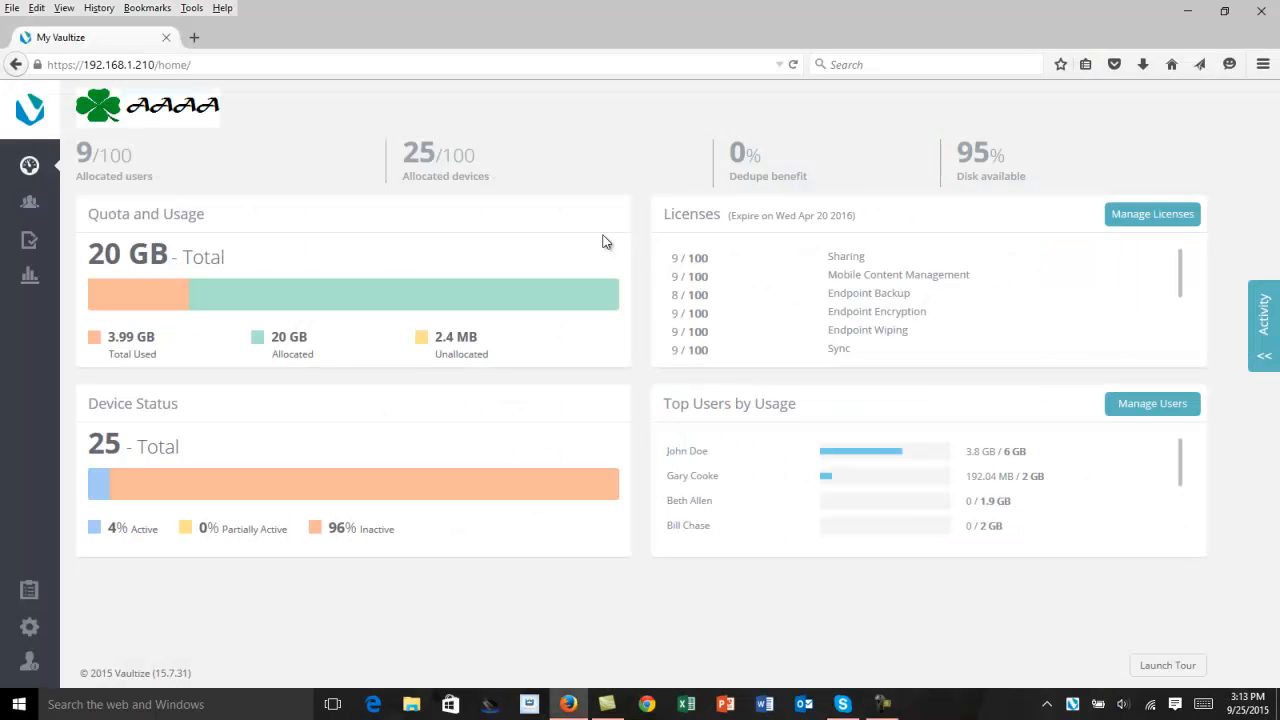
mouse_move(305, 240)
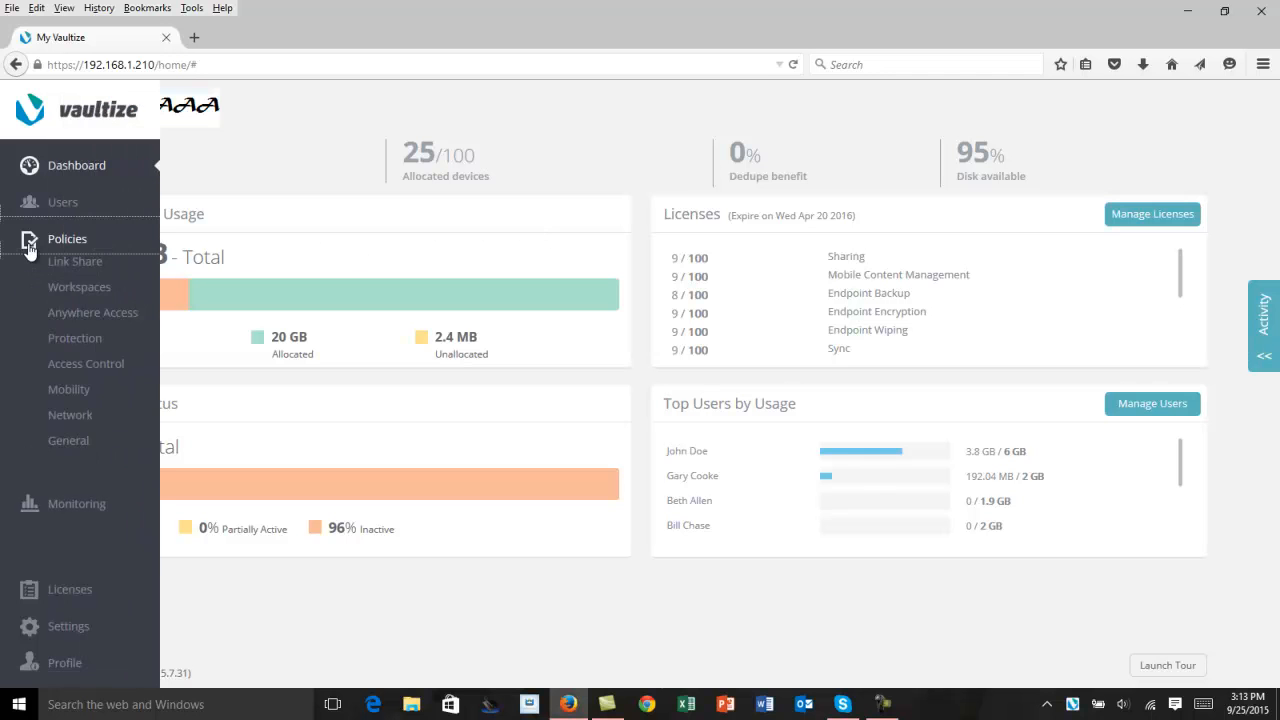
mouse_move(75, 261)
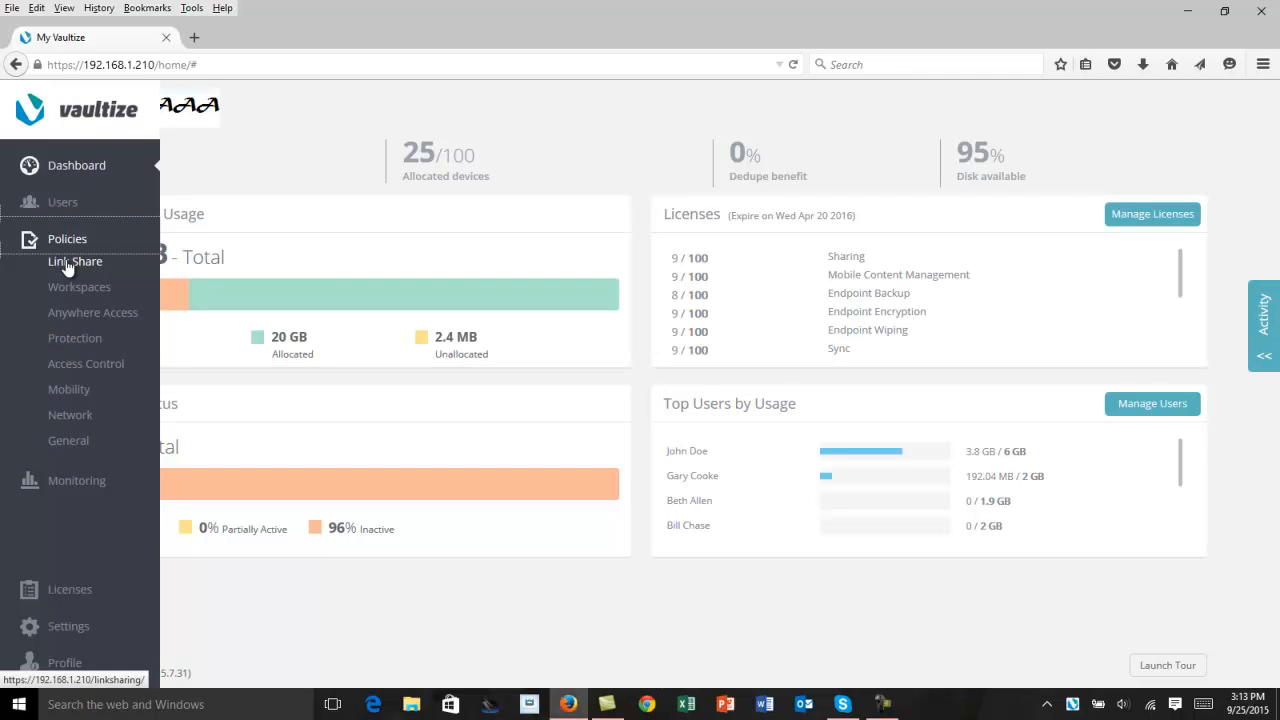
Step: Show the Link Share Policies page from the Policies section of the sidebar
click(75, 261)
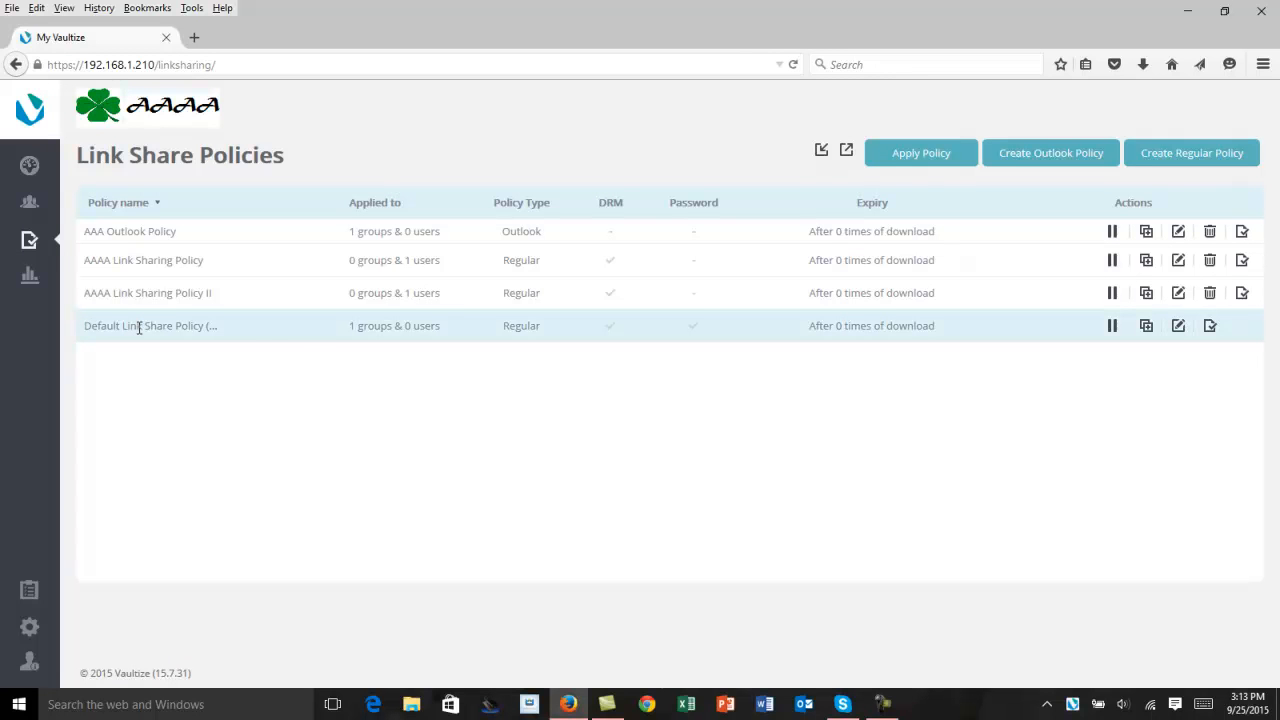
mouse_move(150, 325)
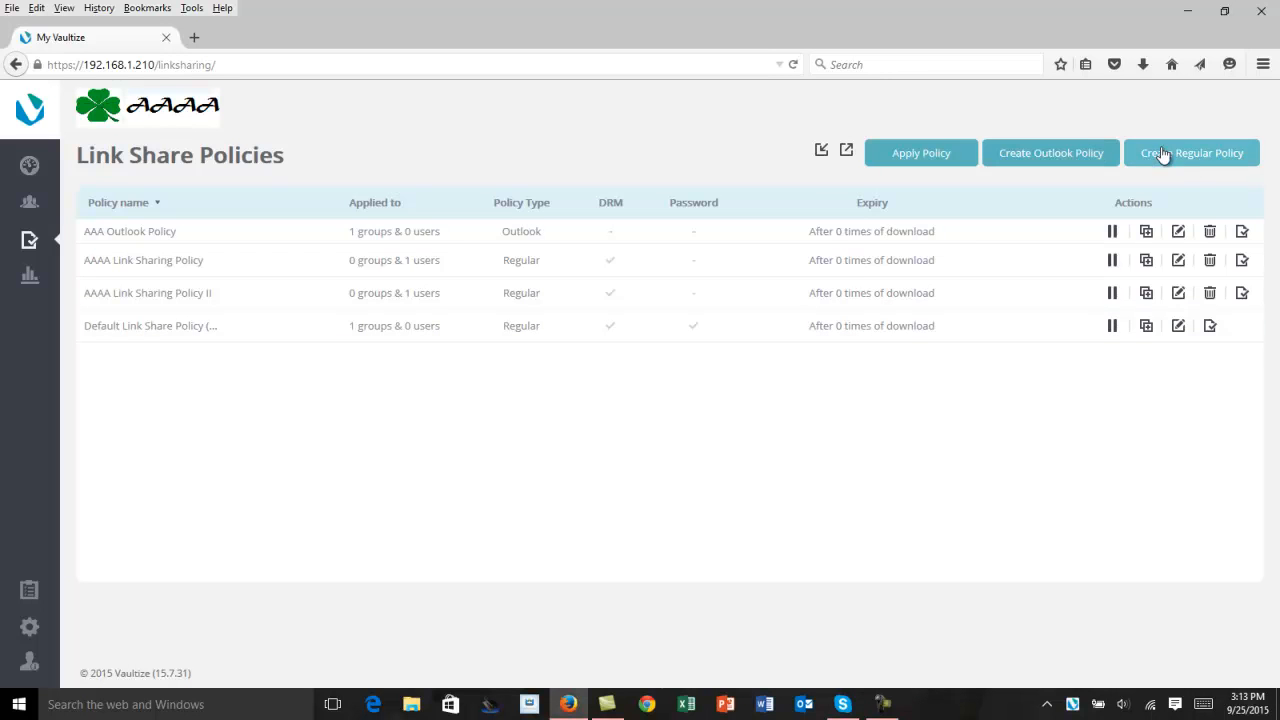
Step: Start a new regular link share policy named 'Sharing via Link'
click(1191, 152)
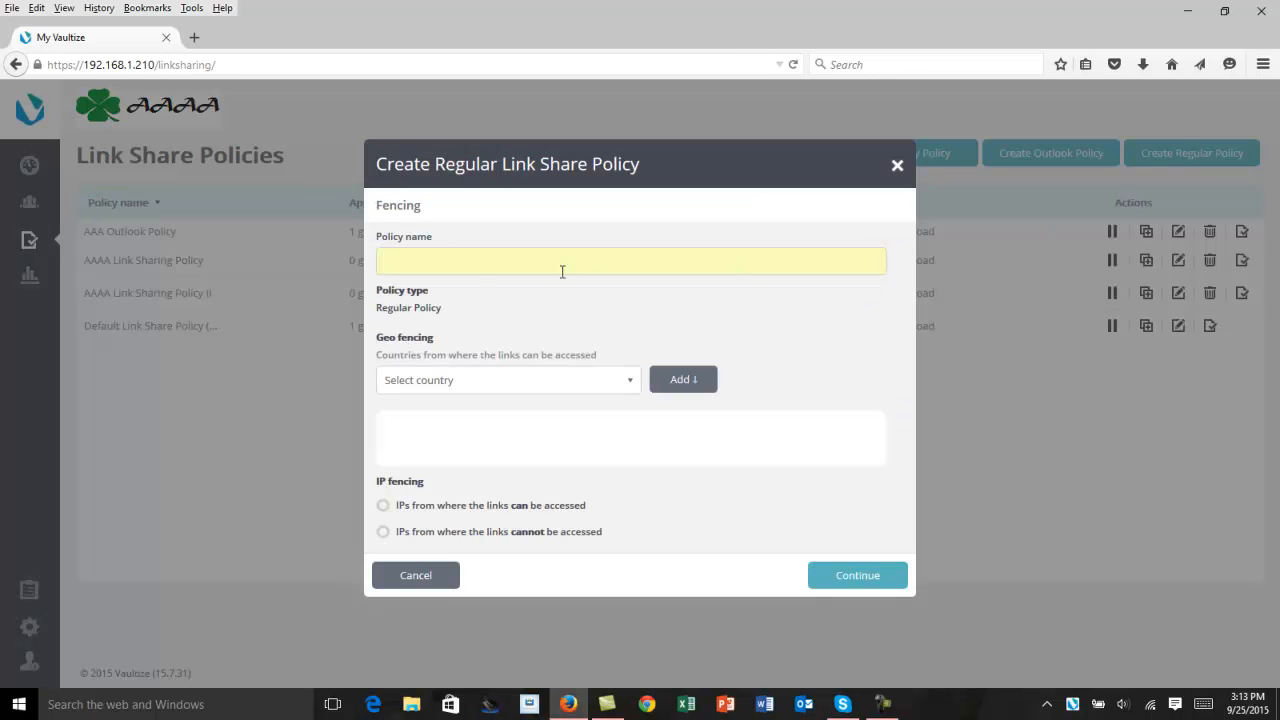
text(Sharing via)
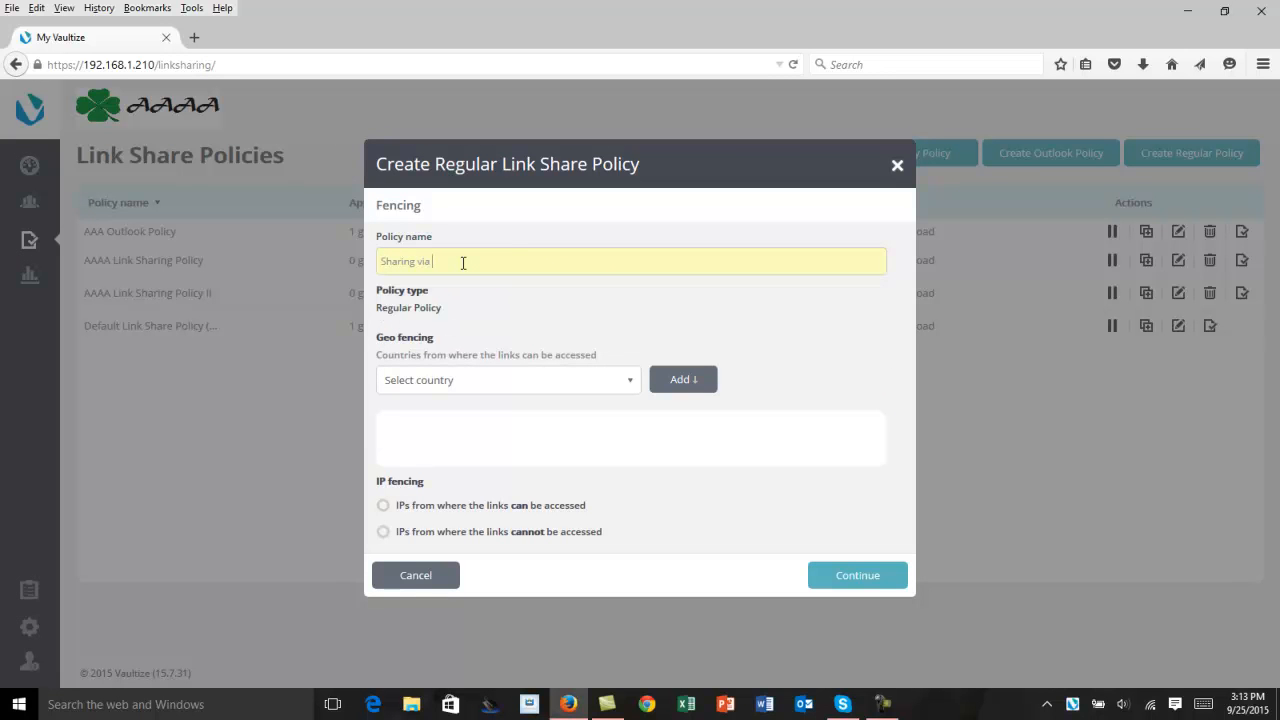
text(Link)
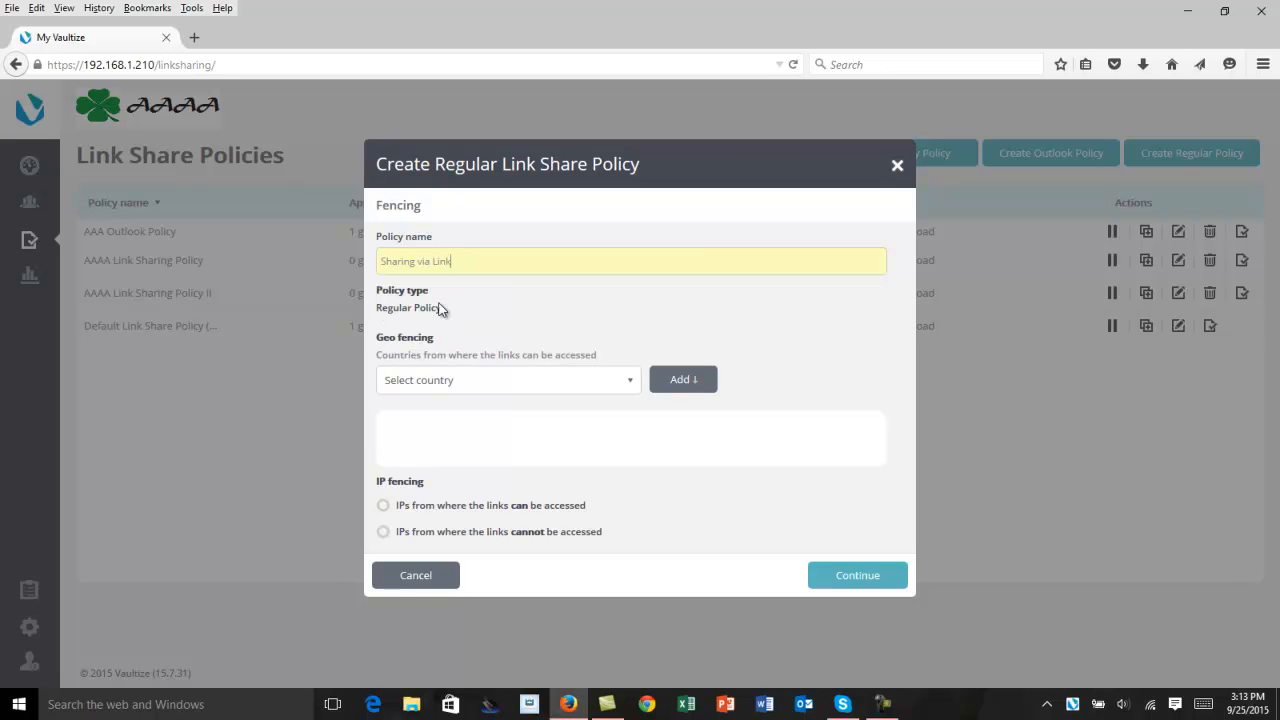
mouse_move(425, 355)
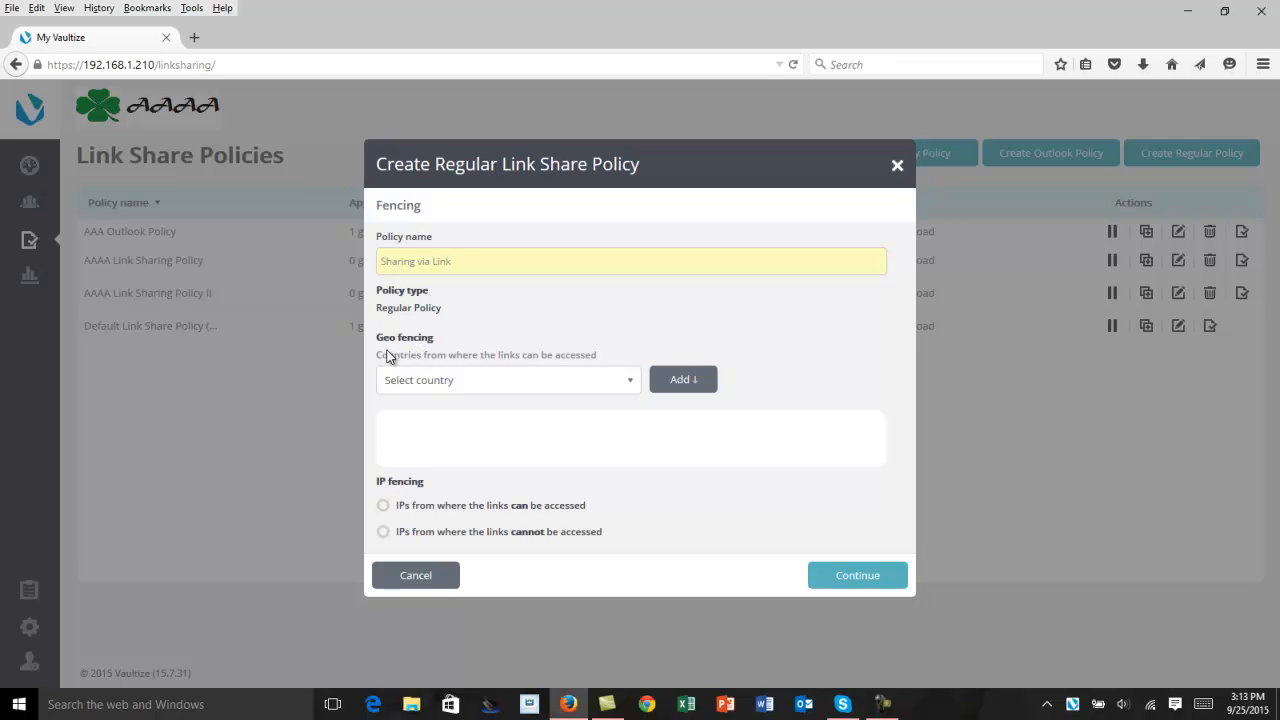
mouse_move(389, 362)
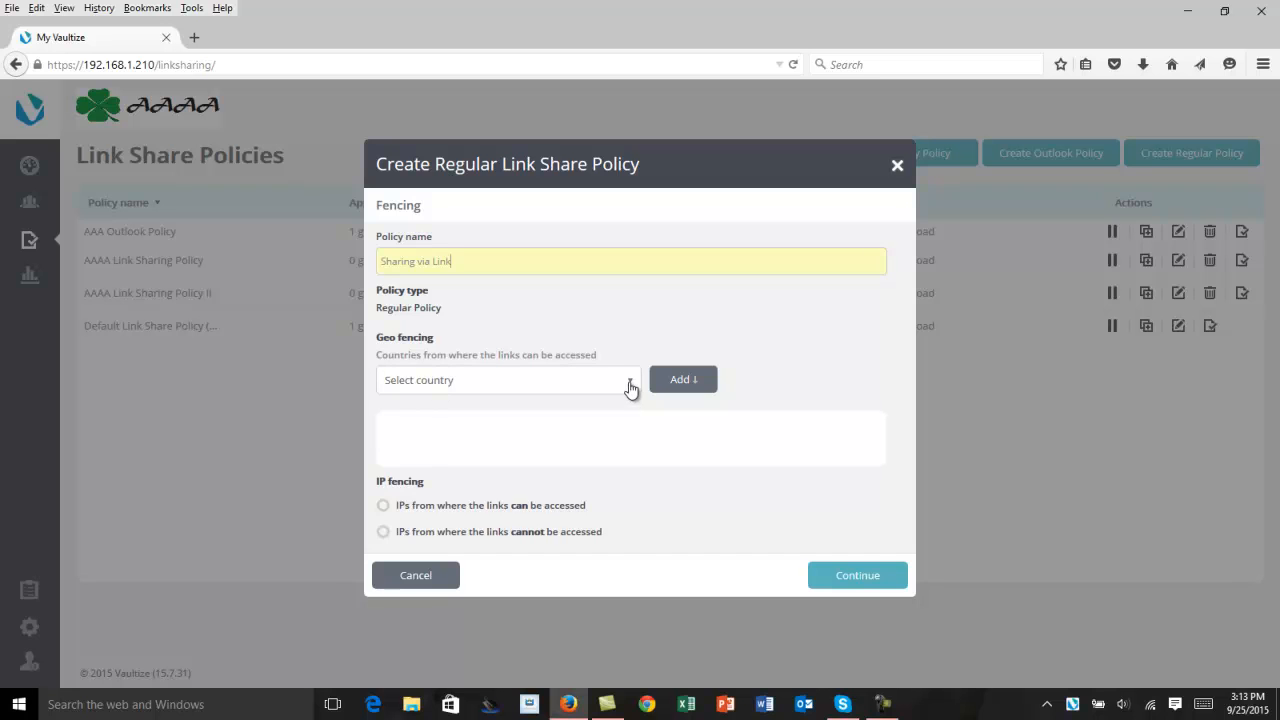
Step: Geo-fence the policy to All countries and enable allowed-IP access restriction
click(508, 379)
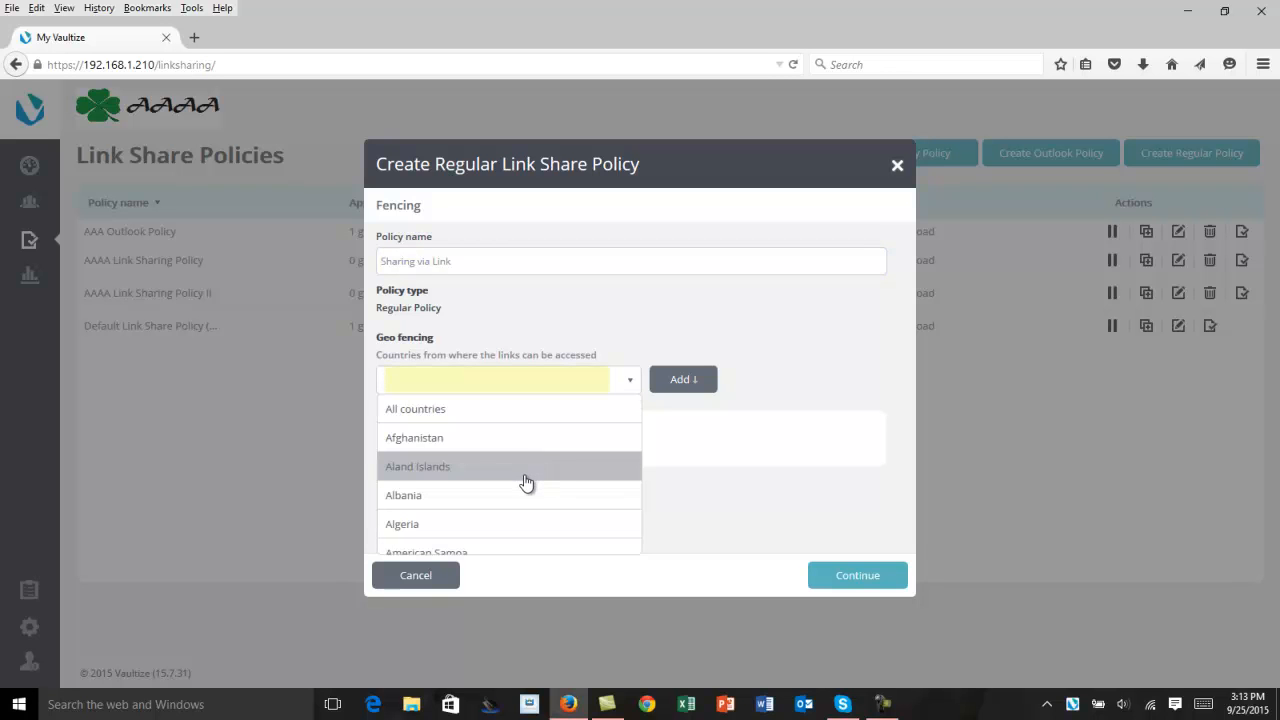
click(415, 408)
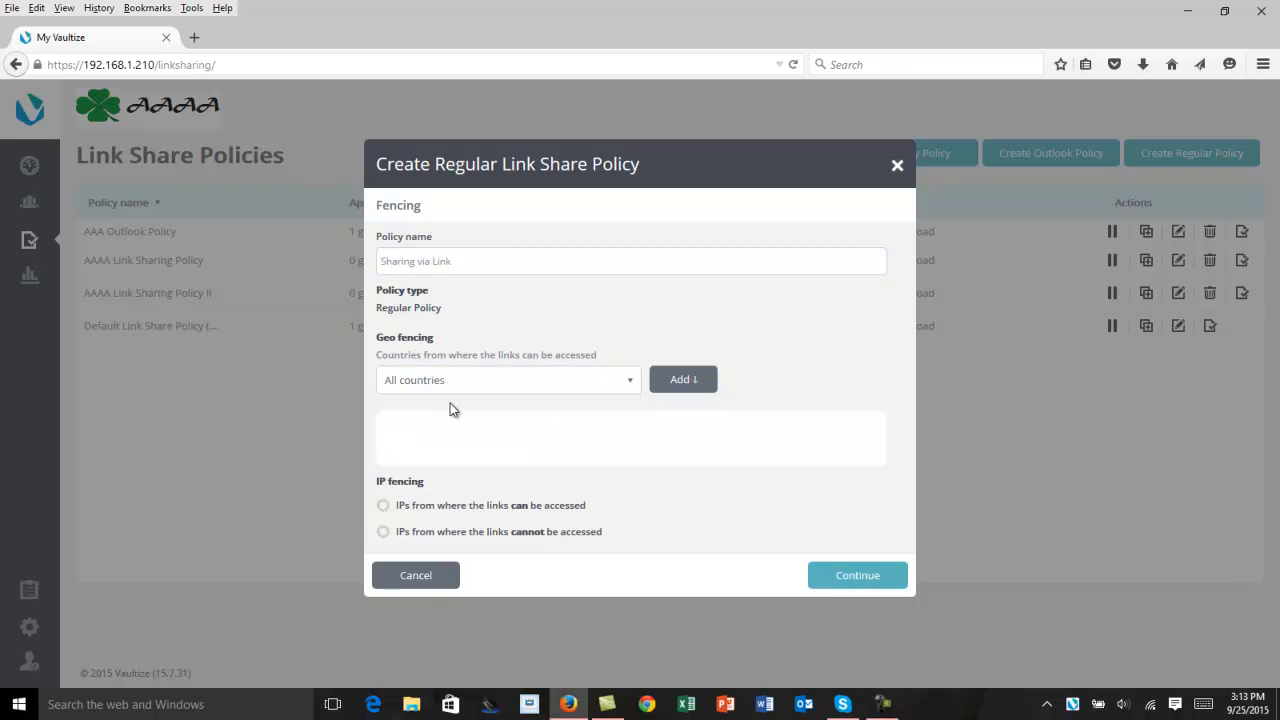
click(683, 379)
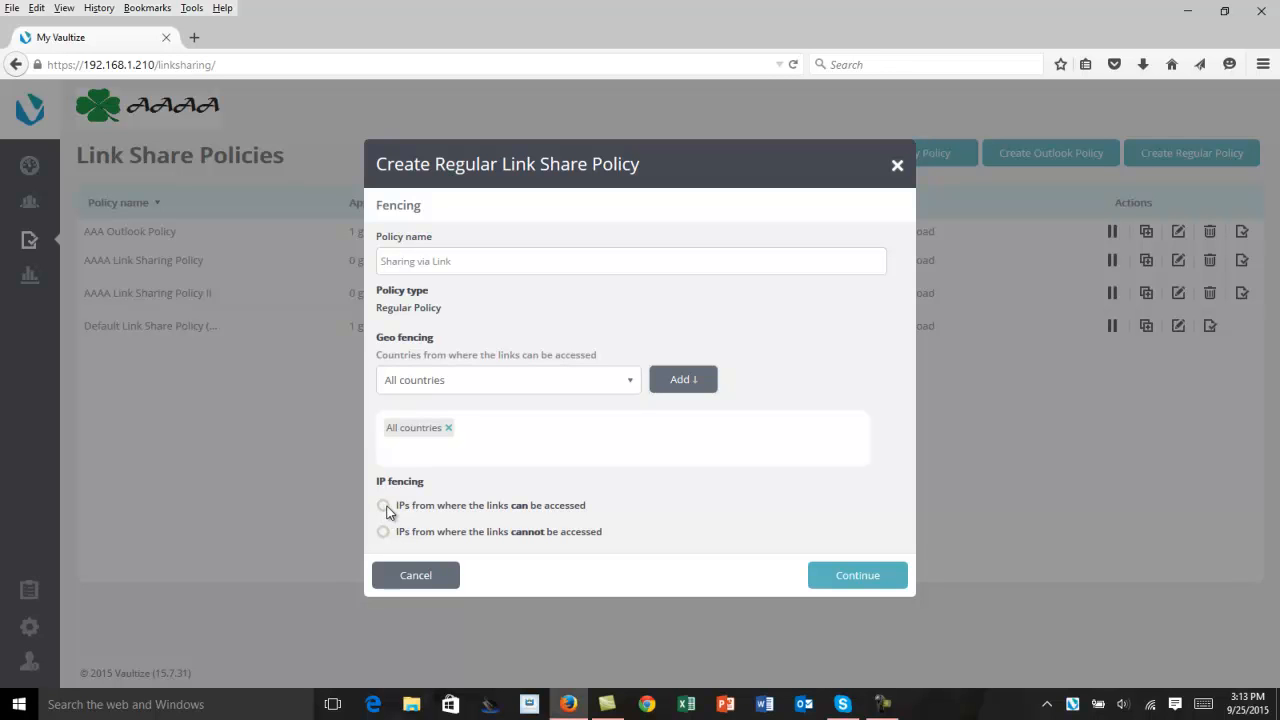
click(383, 505)
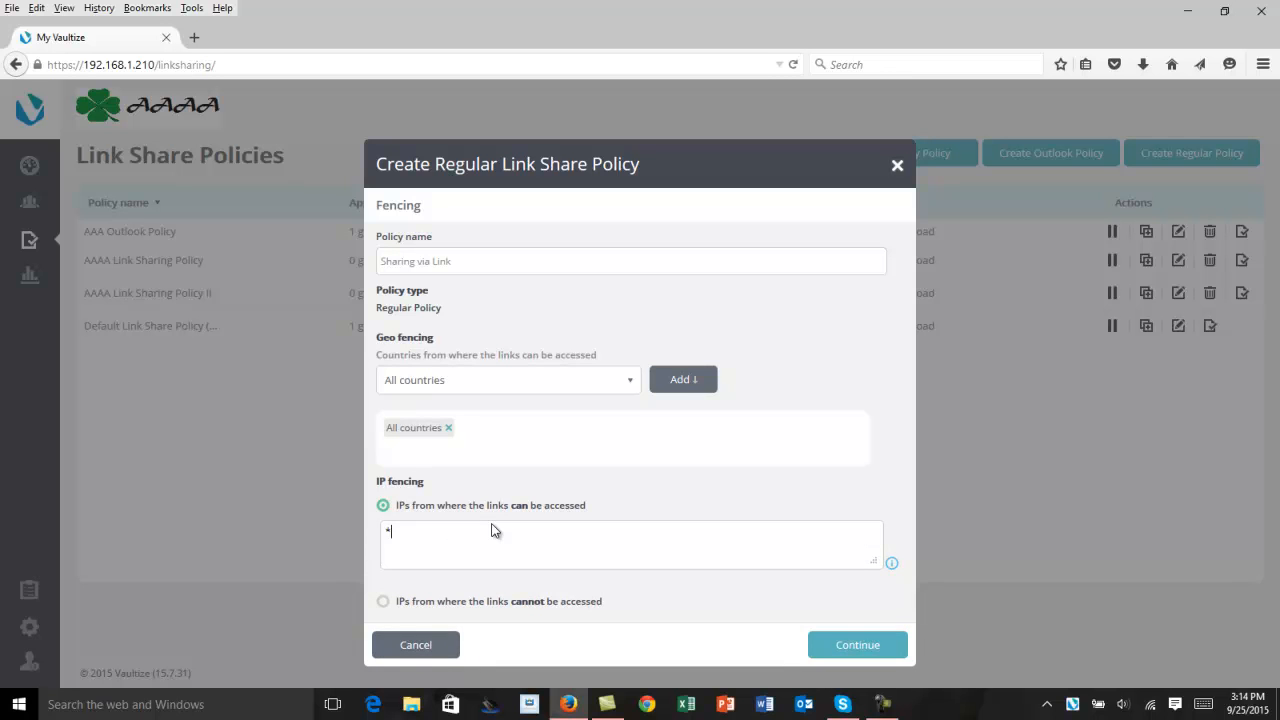
Step: Add 24x7 access on the Time-based Access step, every day 12:00 AM–11:59 PM
click(856, 644)
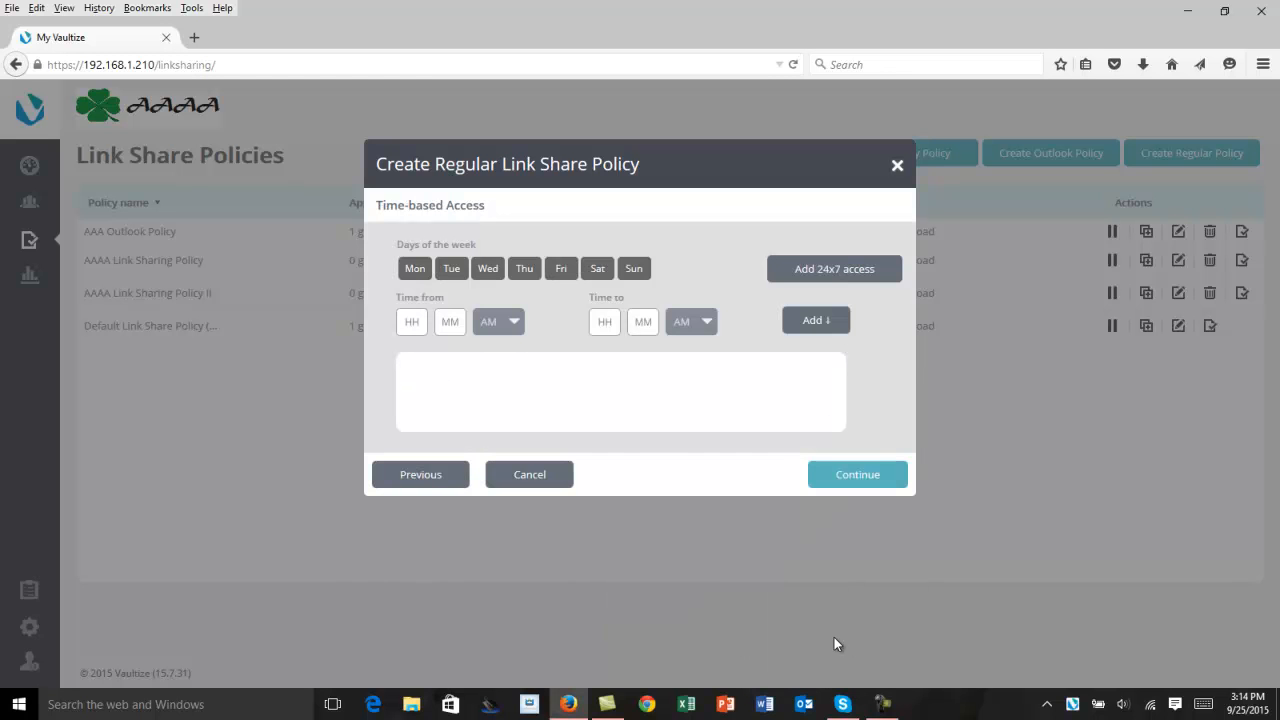
mouse_move(670, 471)
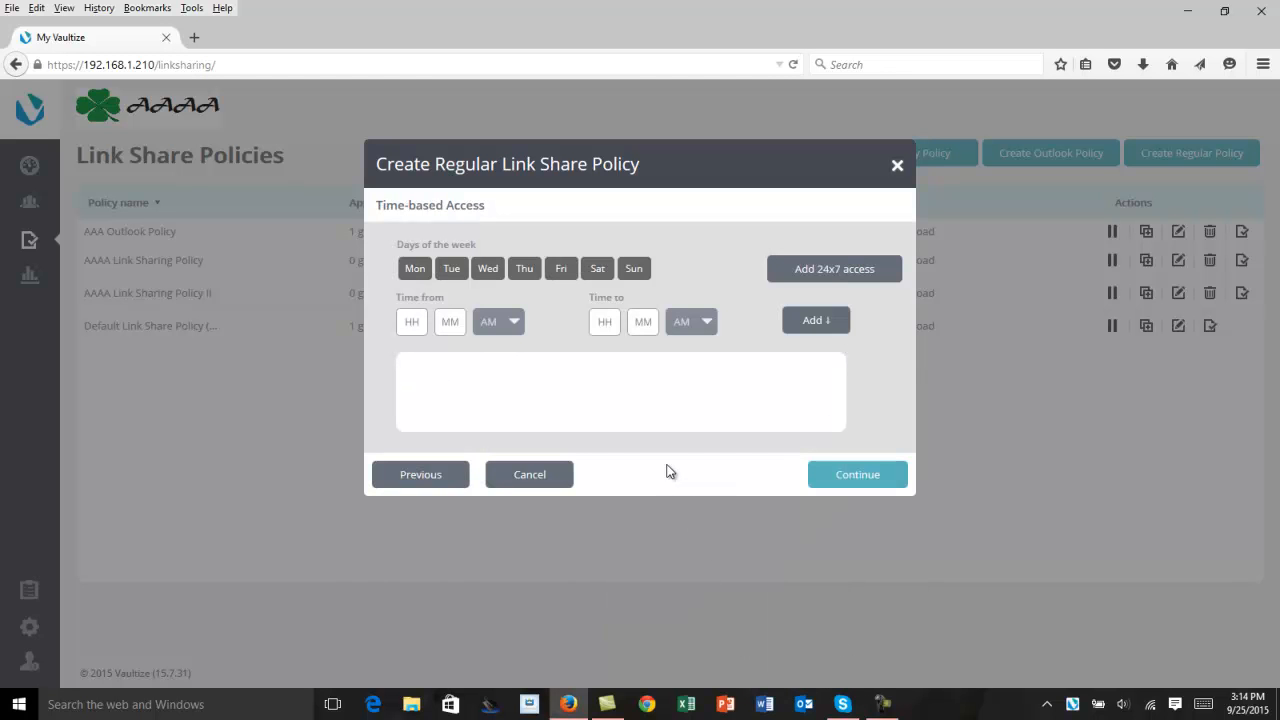
mouse_move(668, 430)
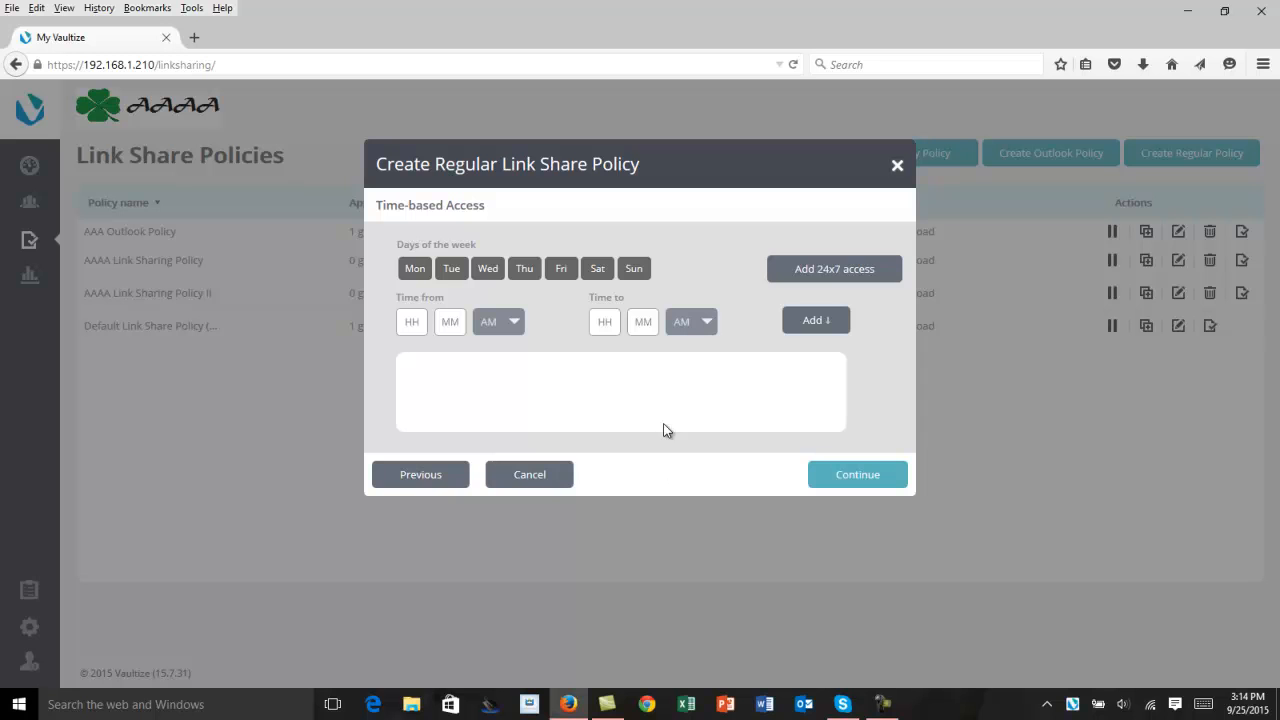
mouse_move(810, 287)
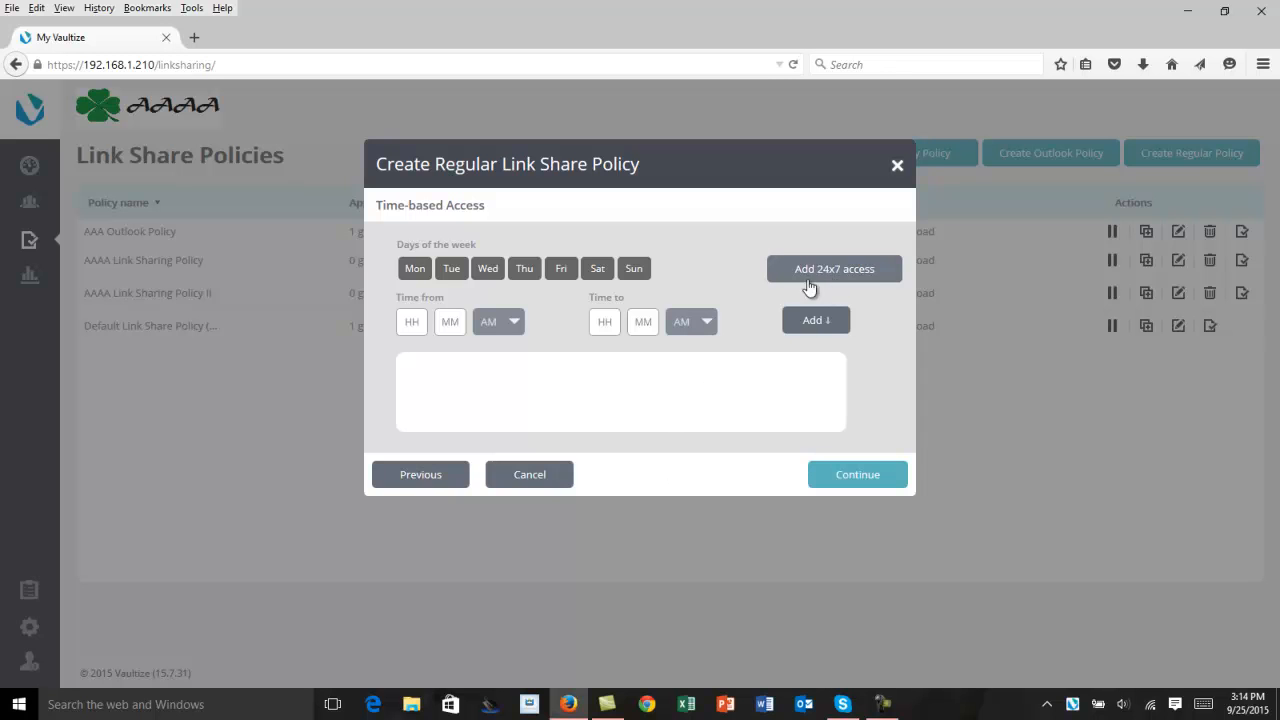
mouse_move(513, 335)
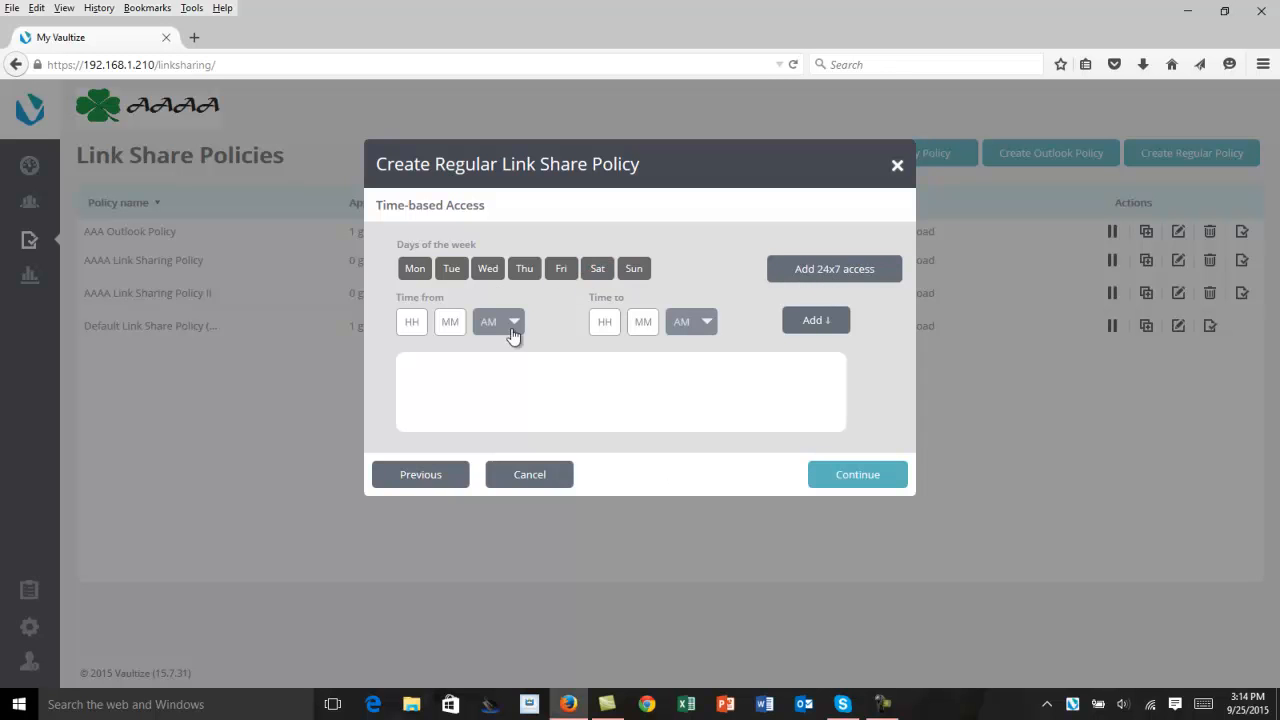
mouse_move(834, 268)
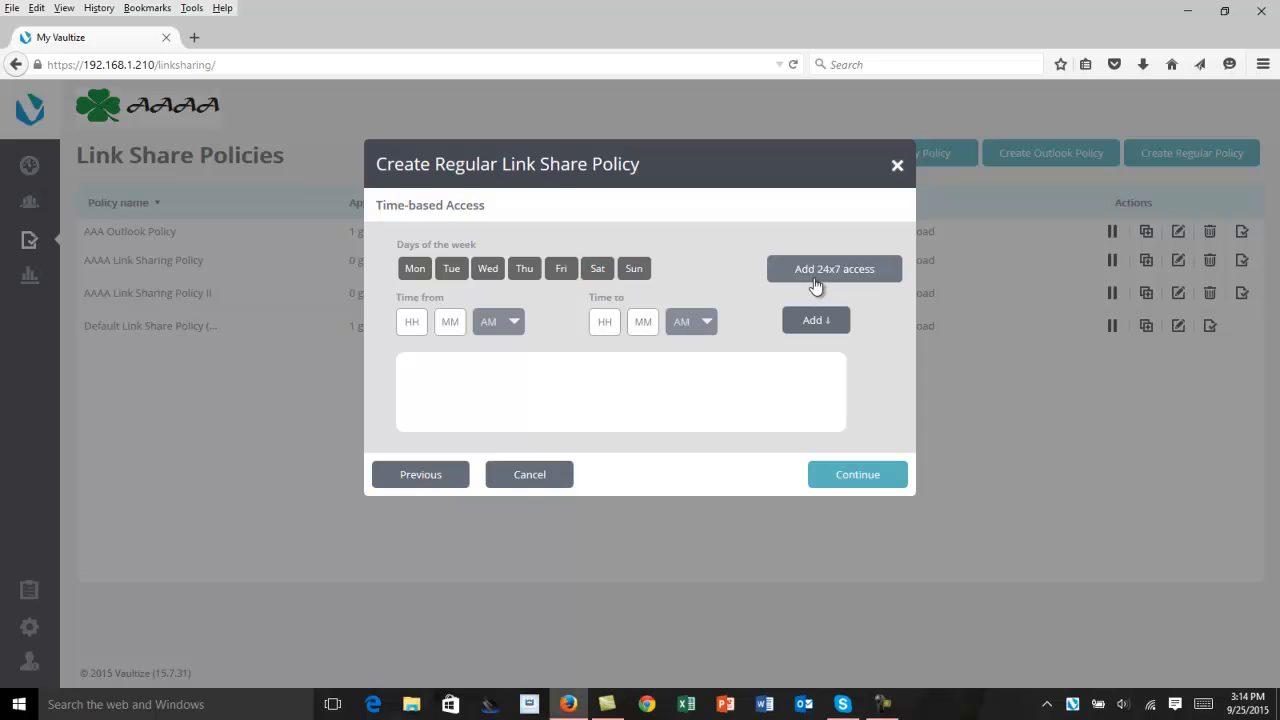
mouse_move(819, 278)
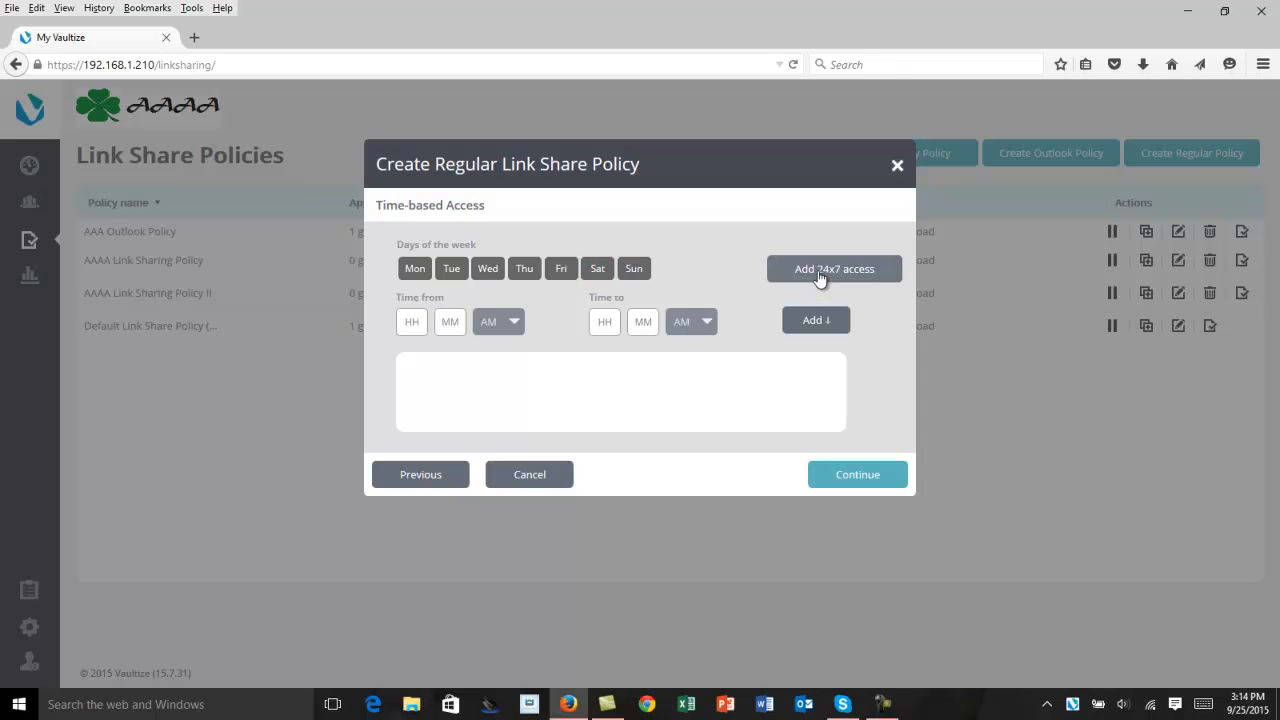
click(834, 268)
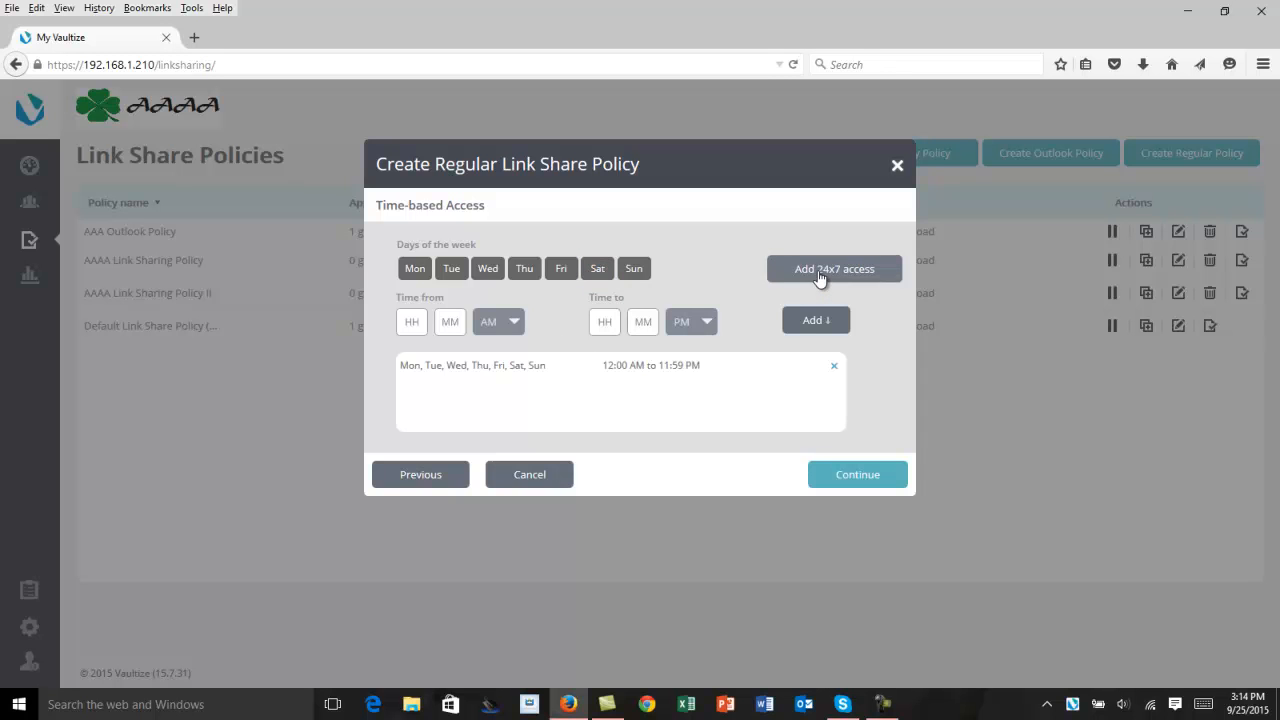
Step: Enable 'Allow sharing using links', leaving password and email-prompt options unchecked
click(857, 474)
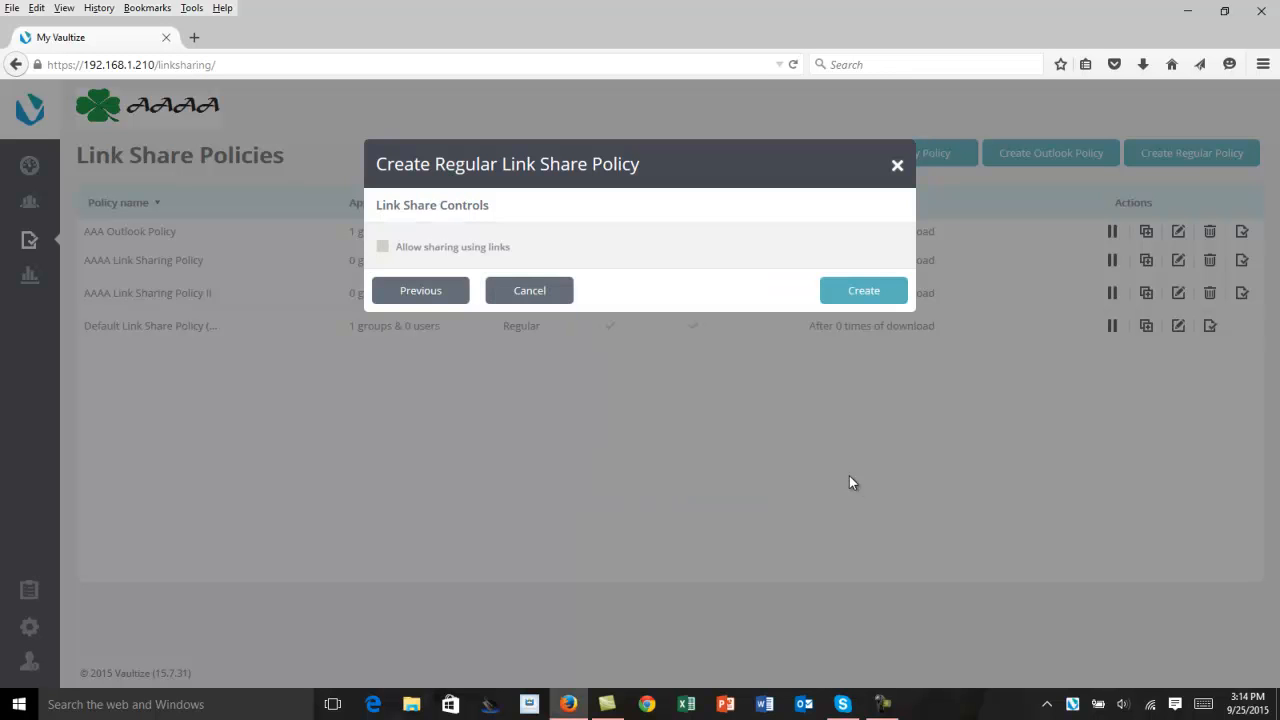
mouse_move(420, 252)
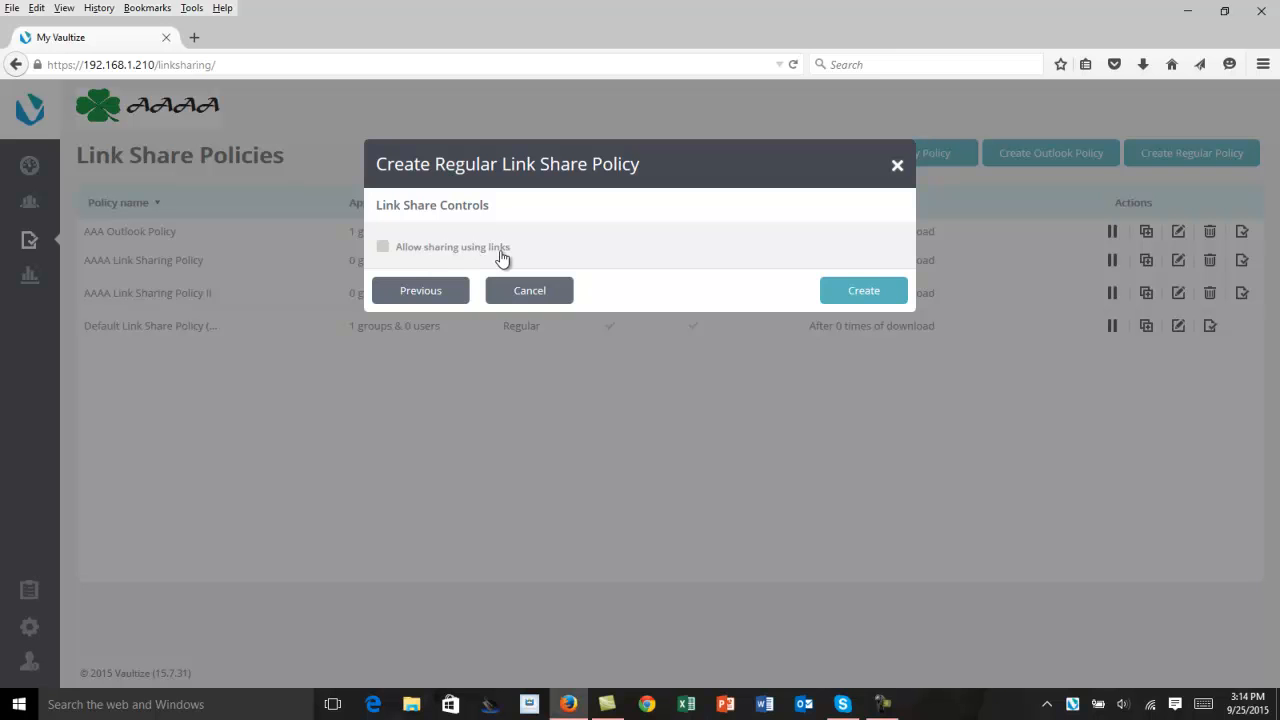
click(383, 246)
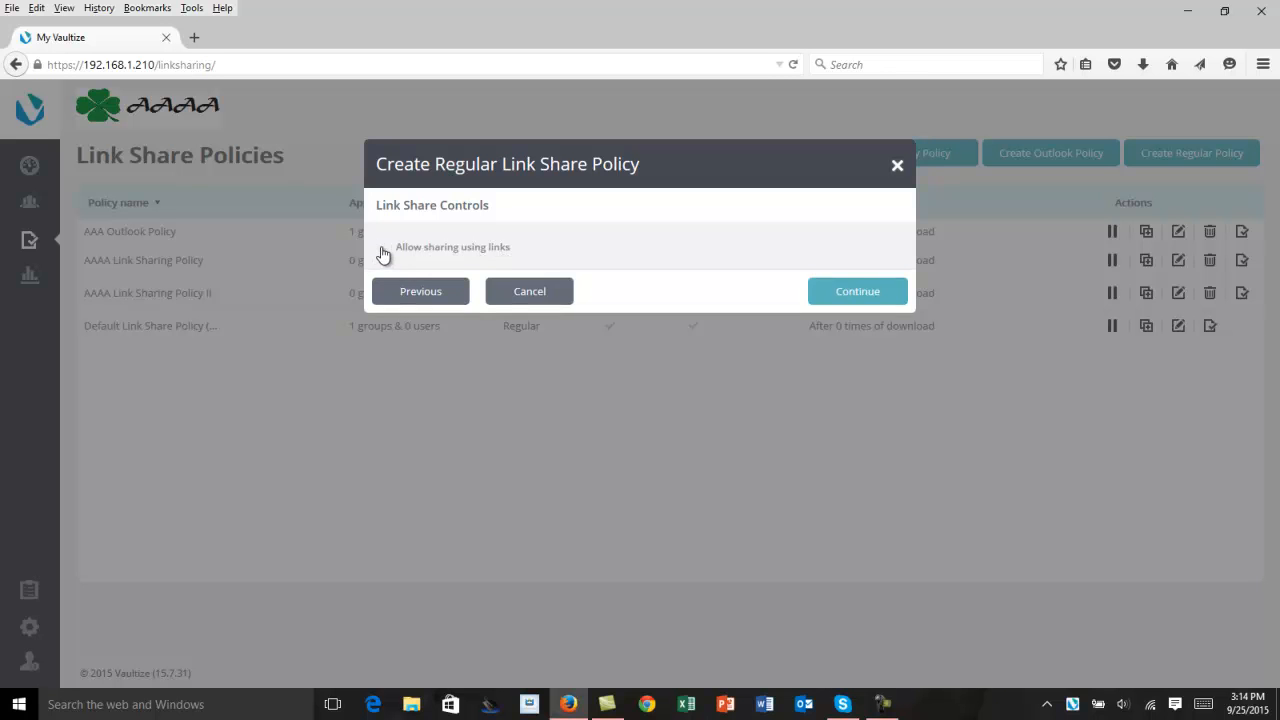
click(383, 247)
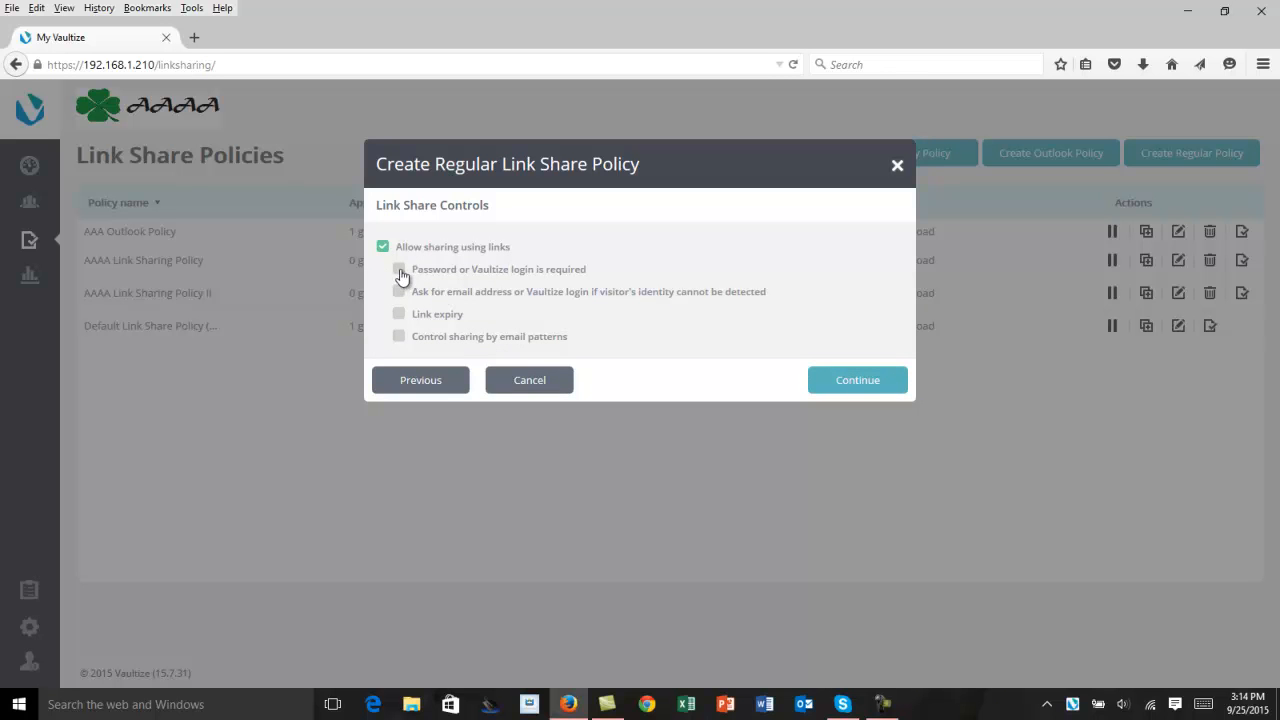
click(399, 270)
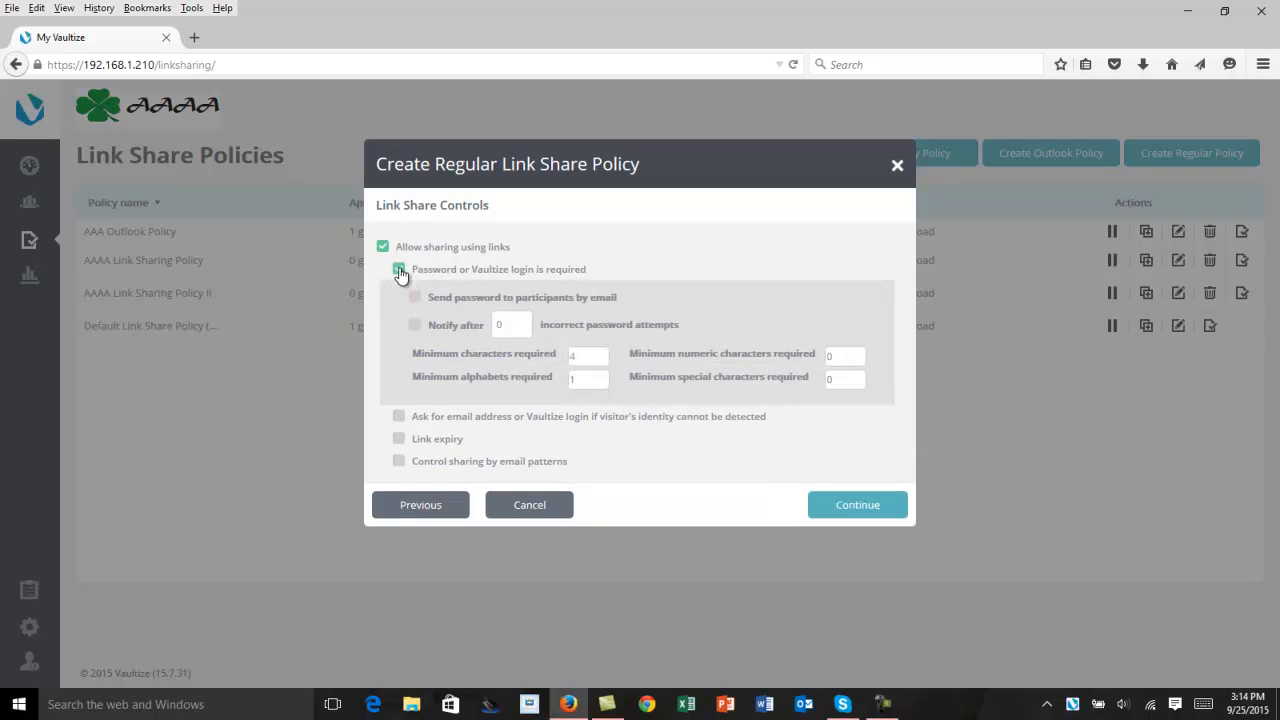
click(399, 269)
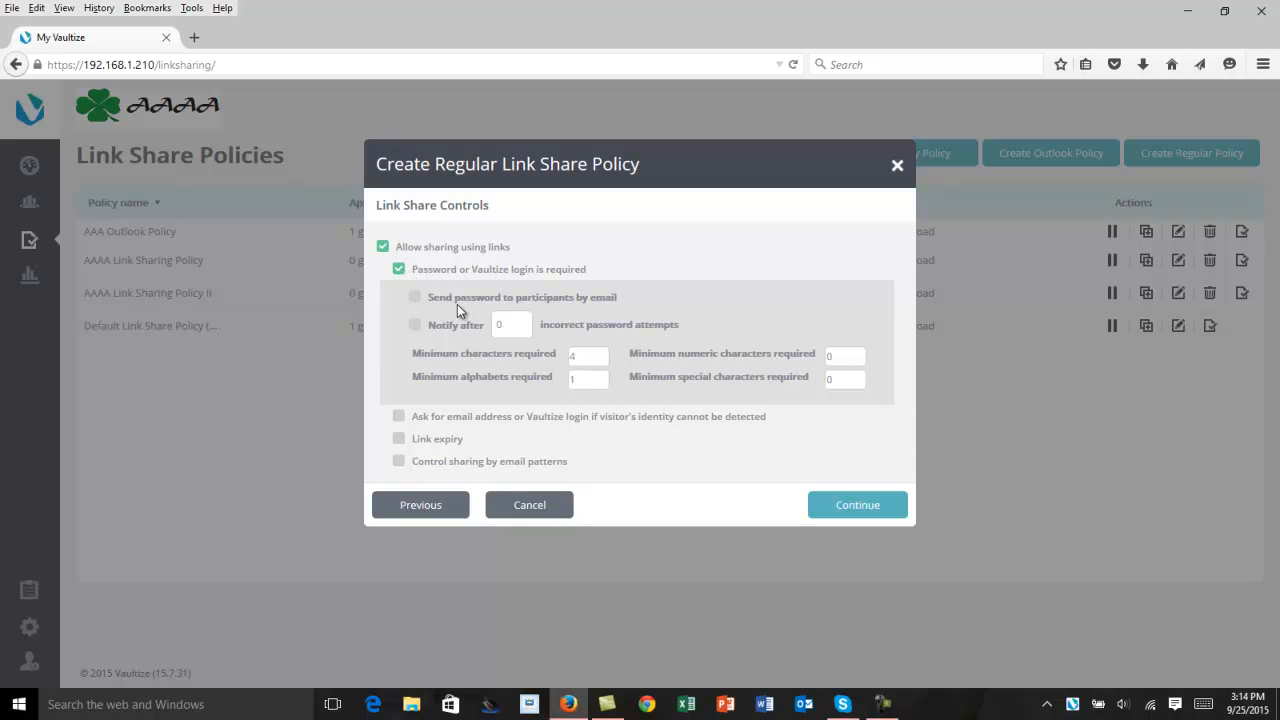
mouse_move(500, 307)
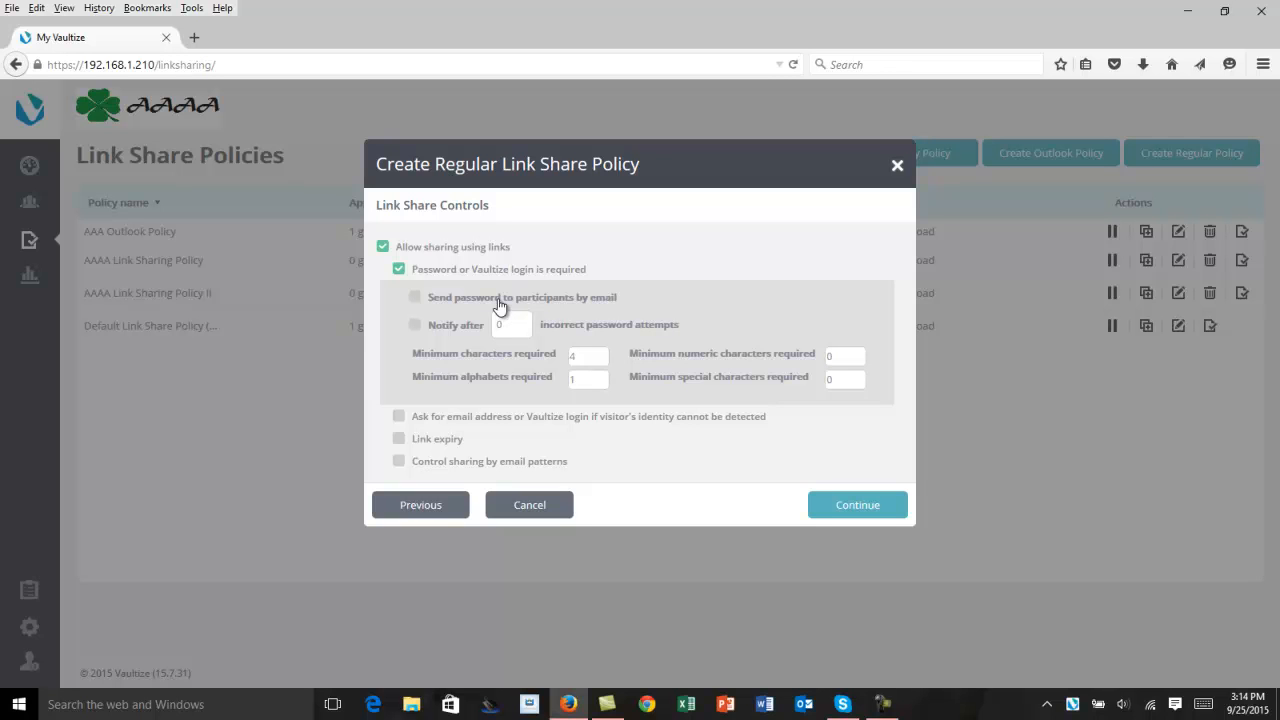
mouse_move(456, 343)
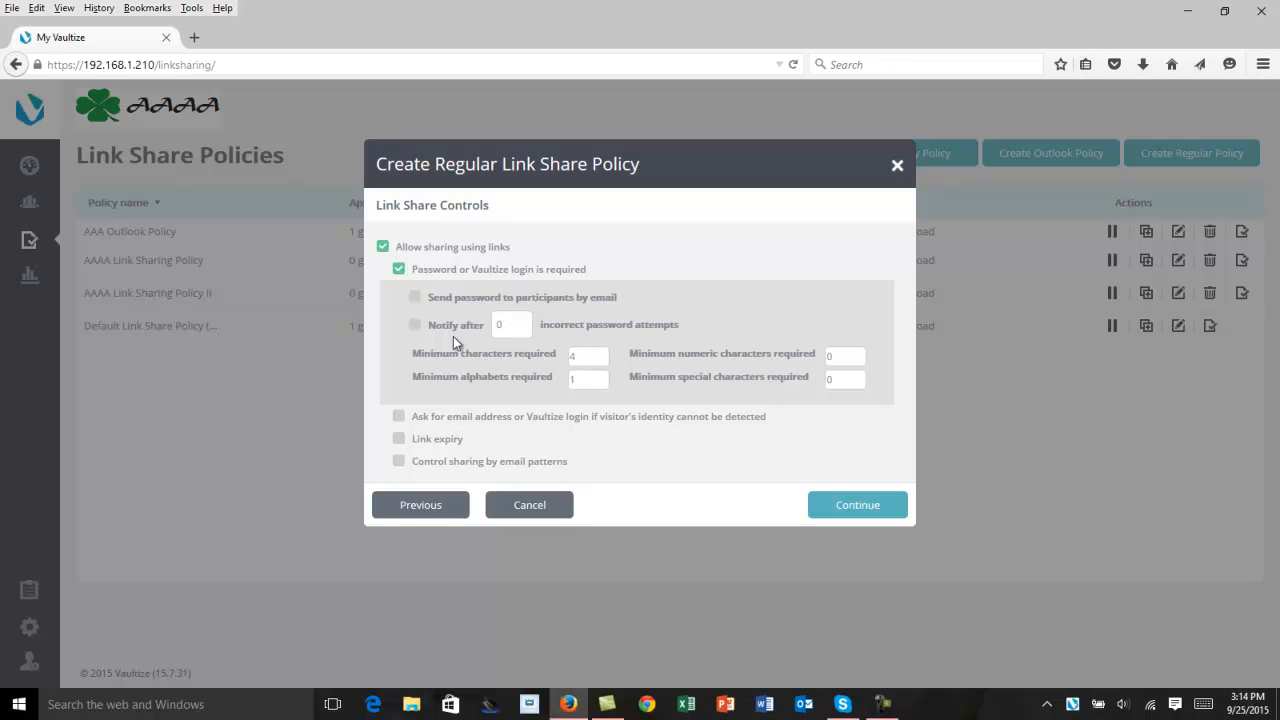
mouse_move(553, 338)
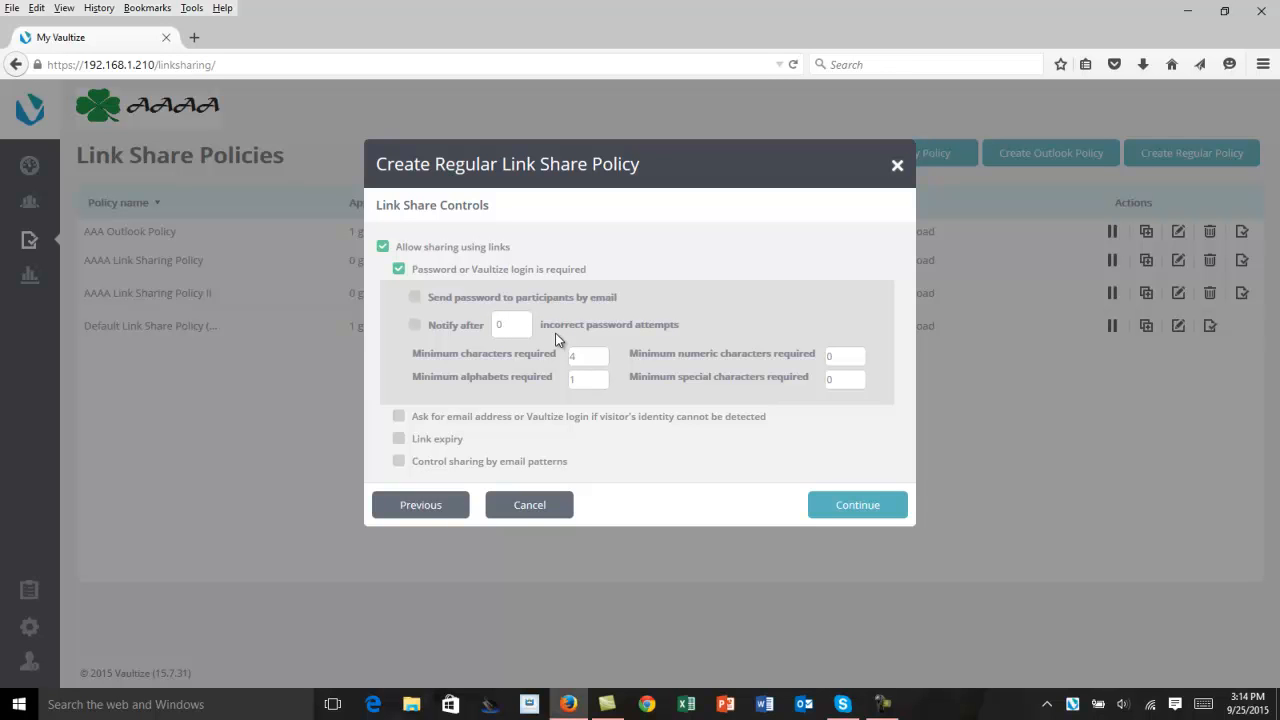
mouse_move(498, 375)
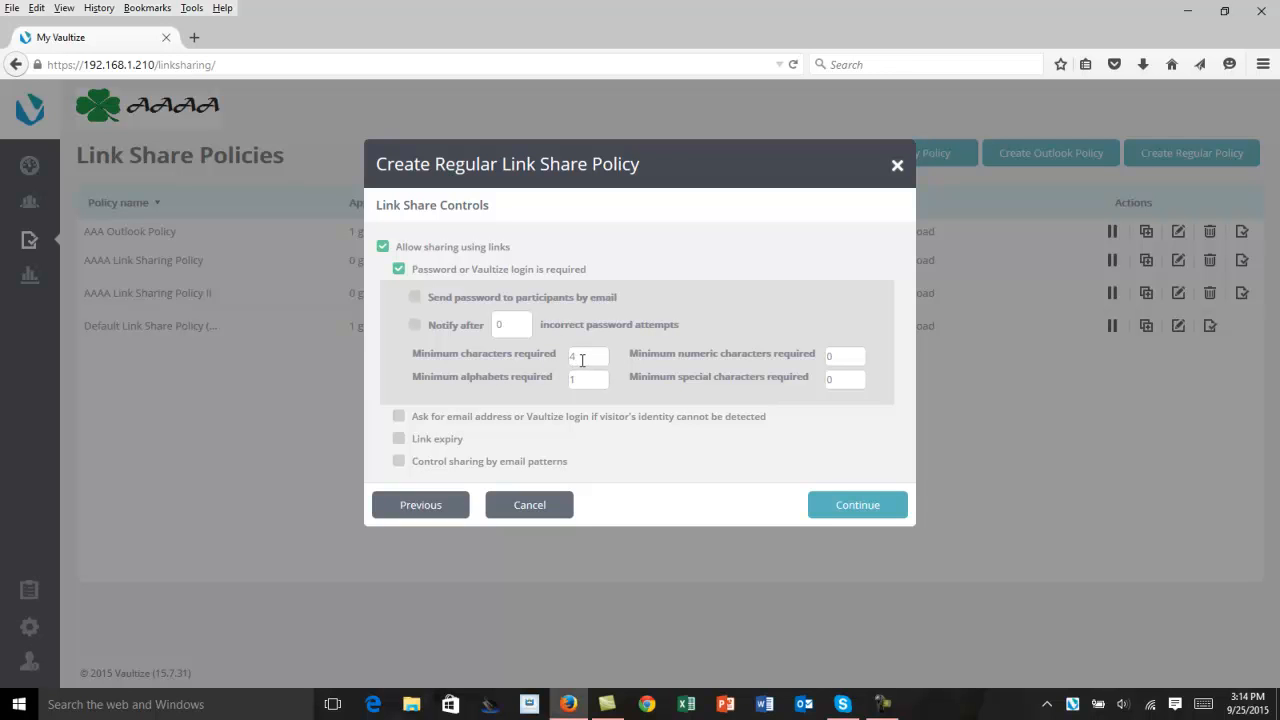
mouse_move(589, 383)
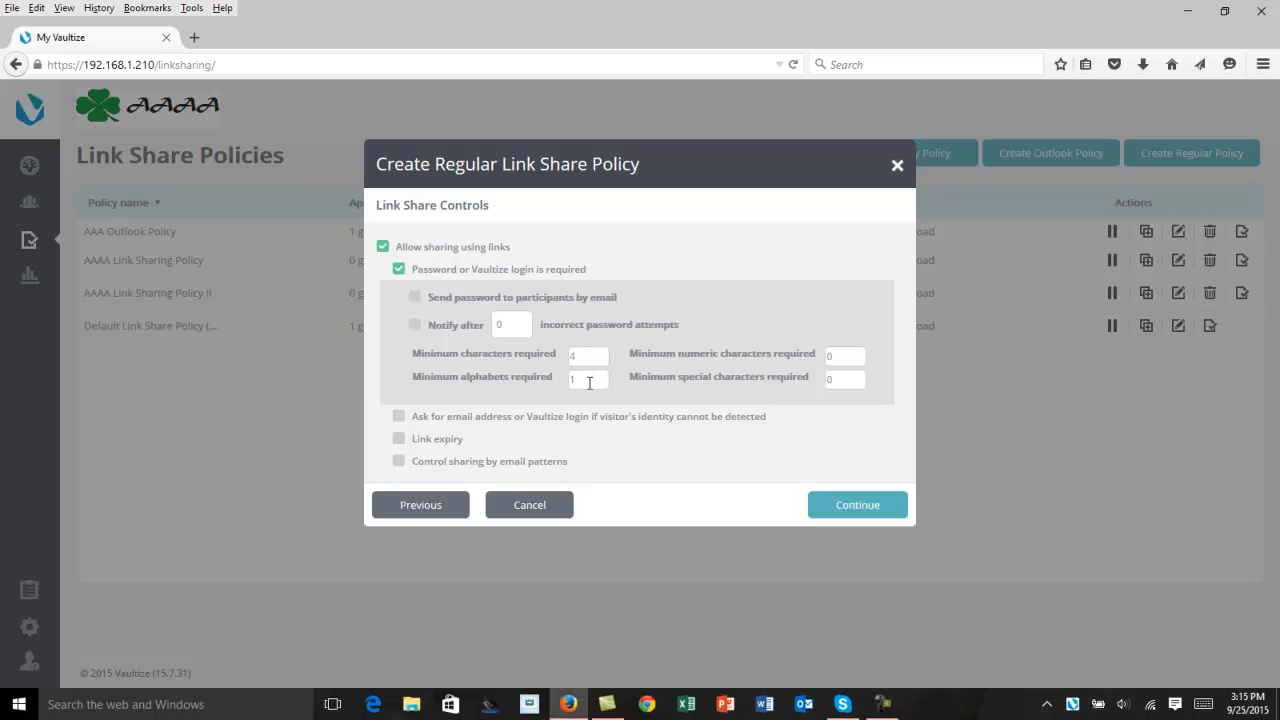
mouse_move(740, 378)
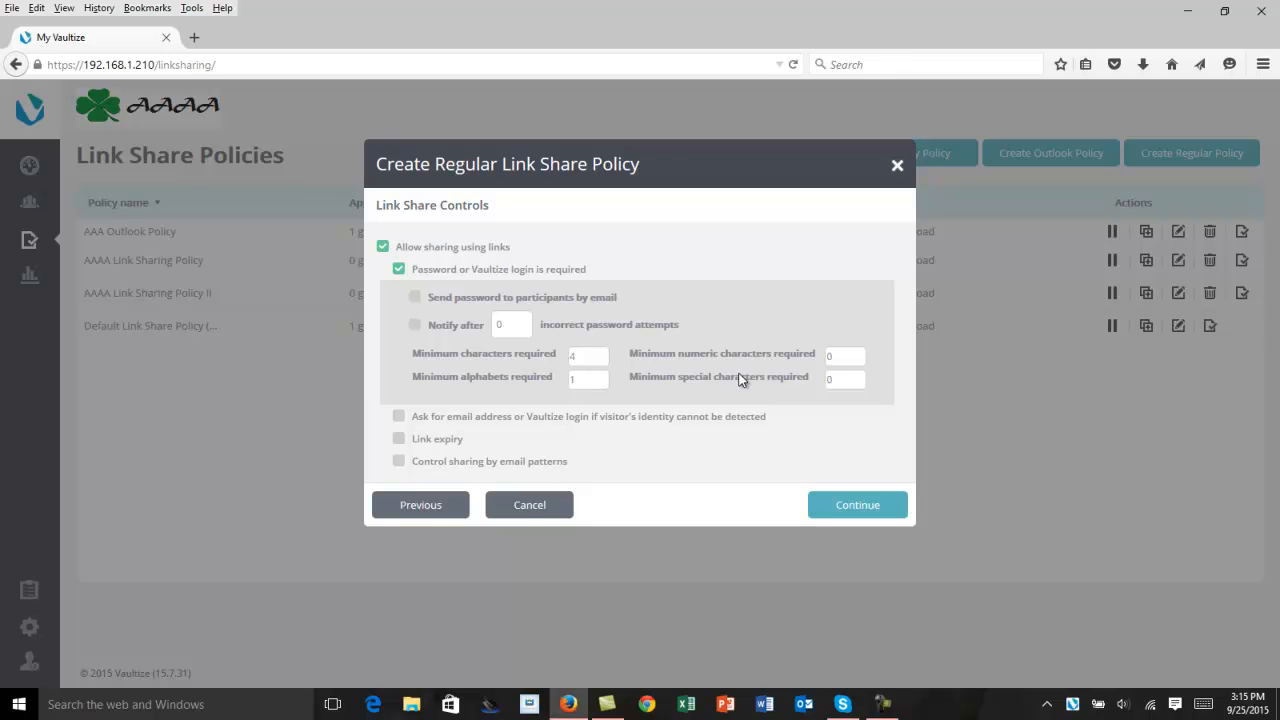
mouse_move(742, 382)
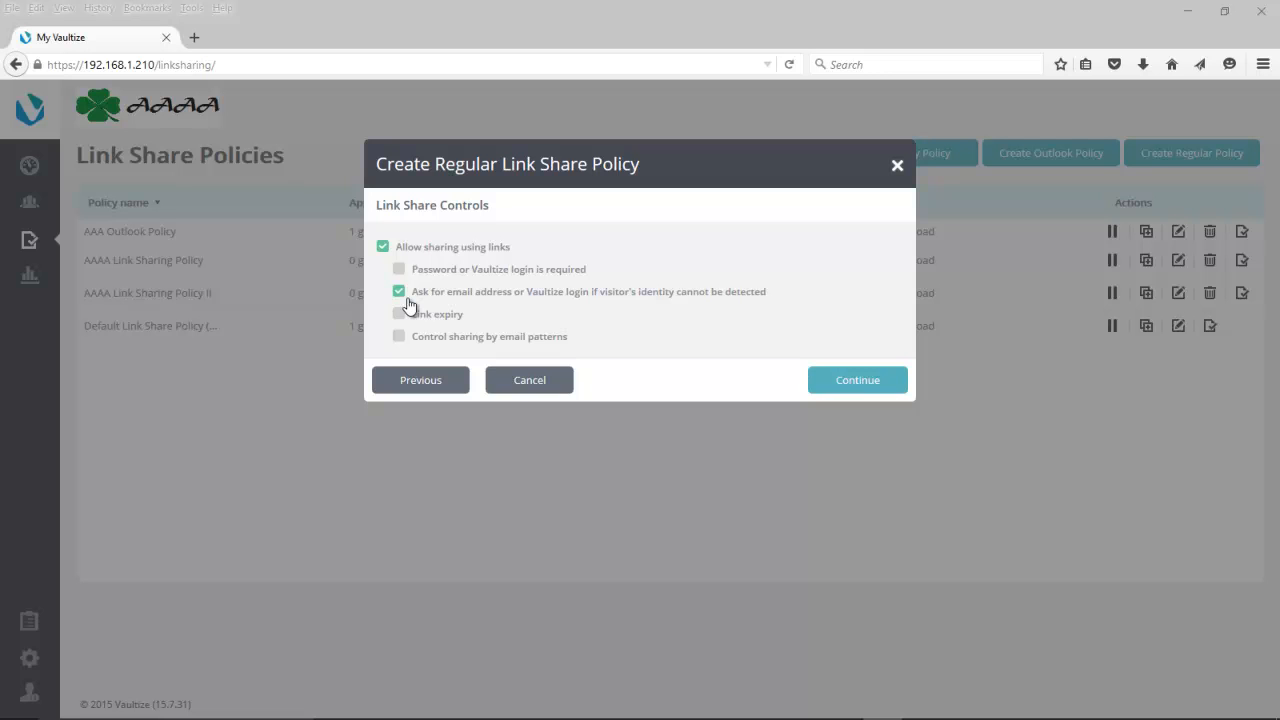
click(399, 291)
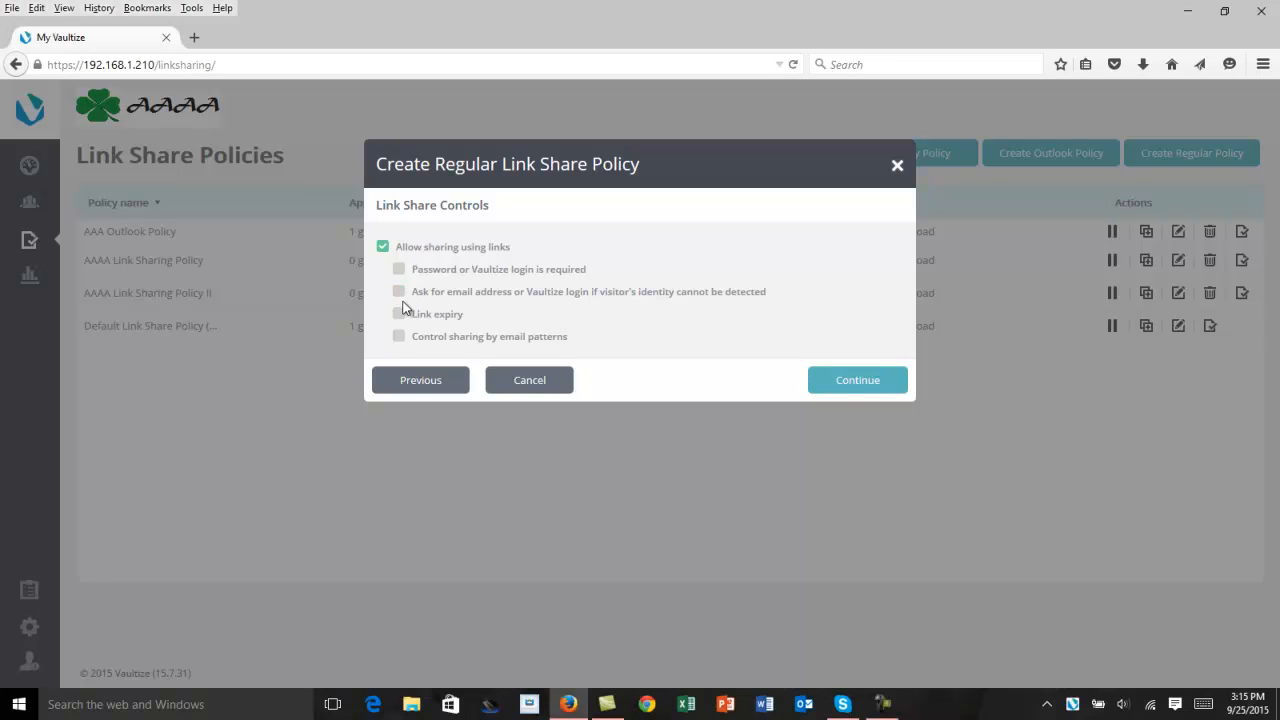
Step: Set link expiry to 30 days and block recipients matching email patterns
click(399, 313)
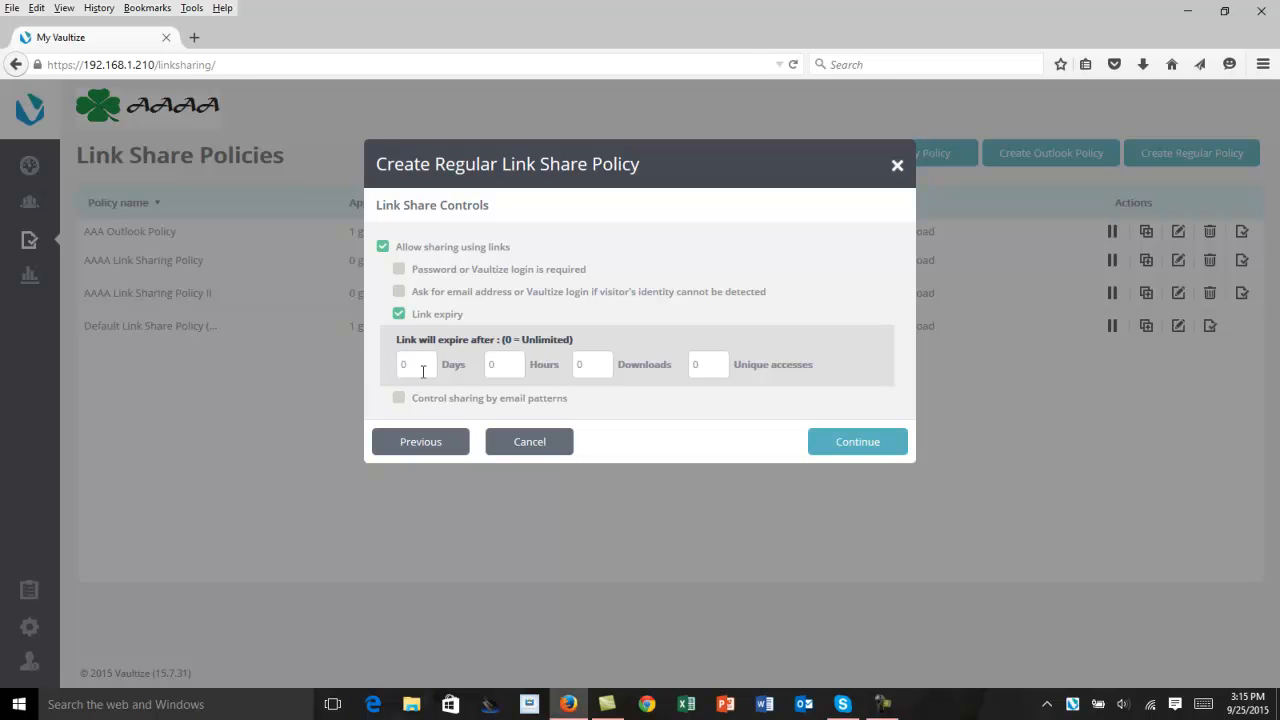
mouse_move(593, 365)
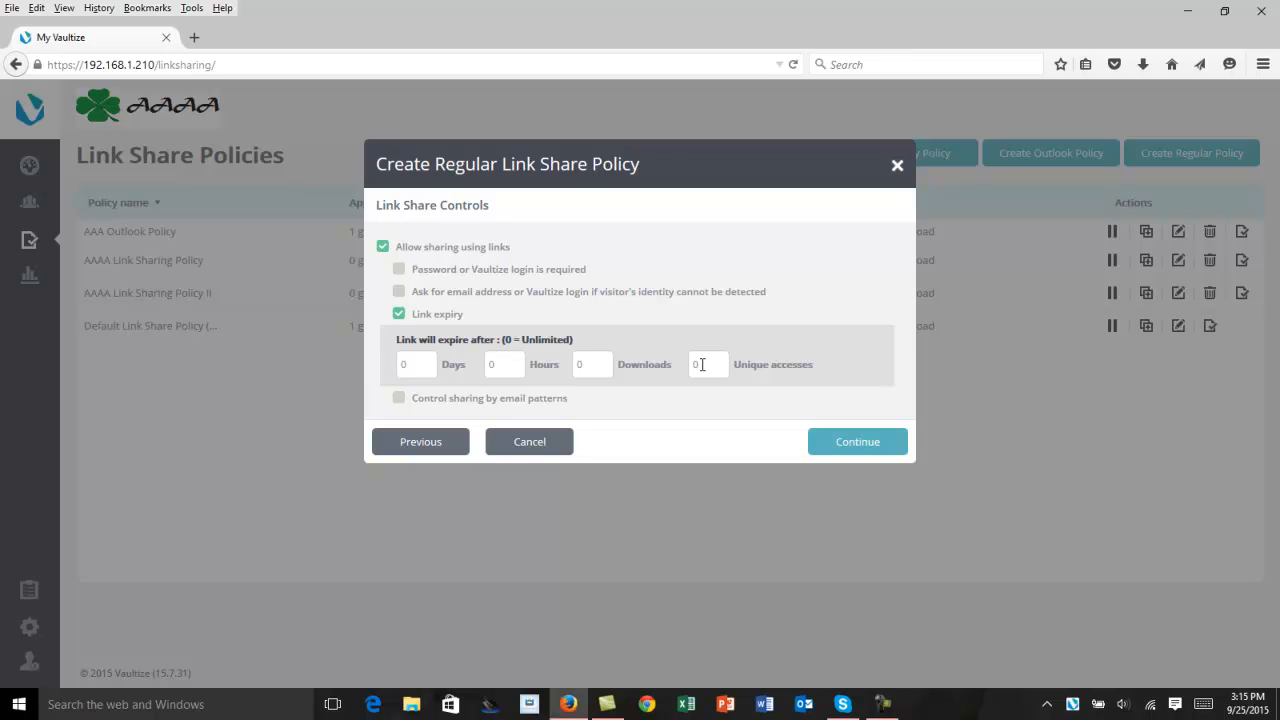
click(415, 363)
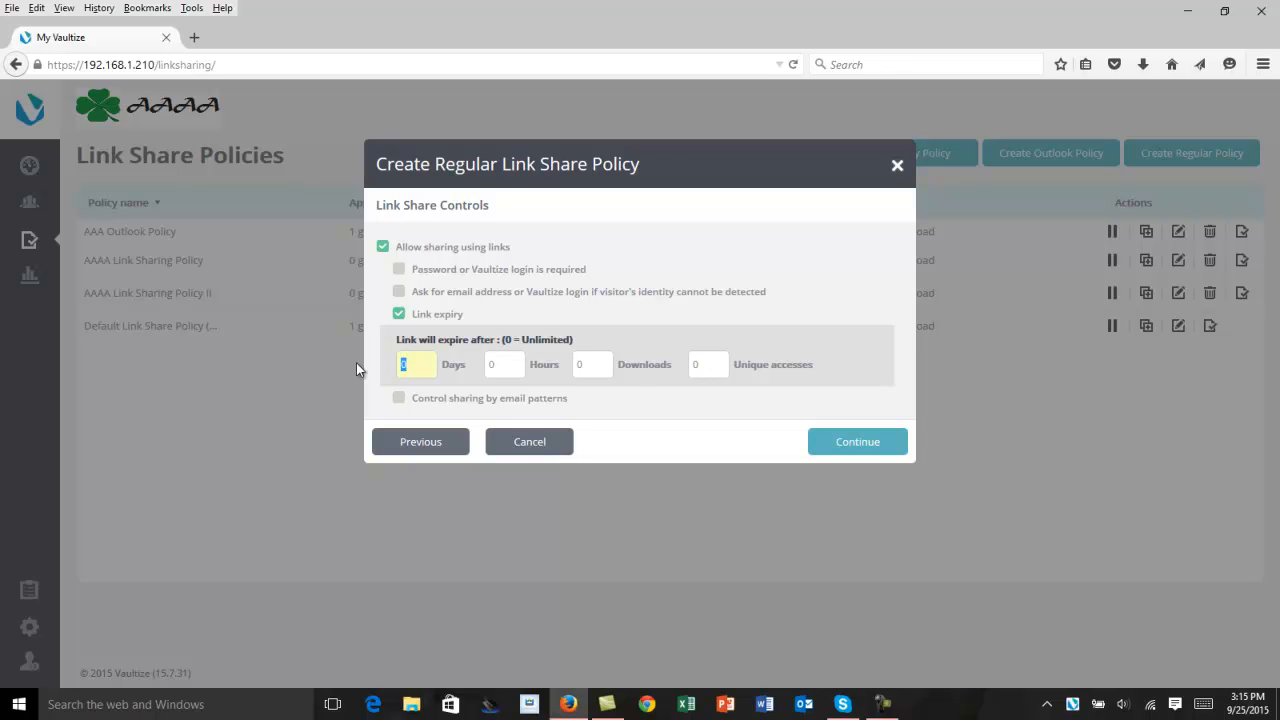
text(30)
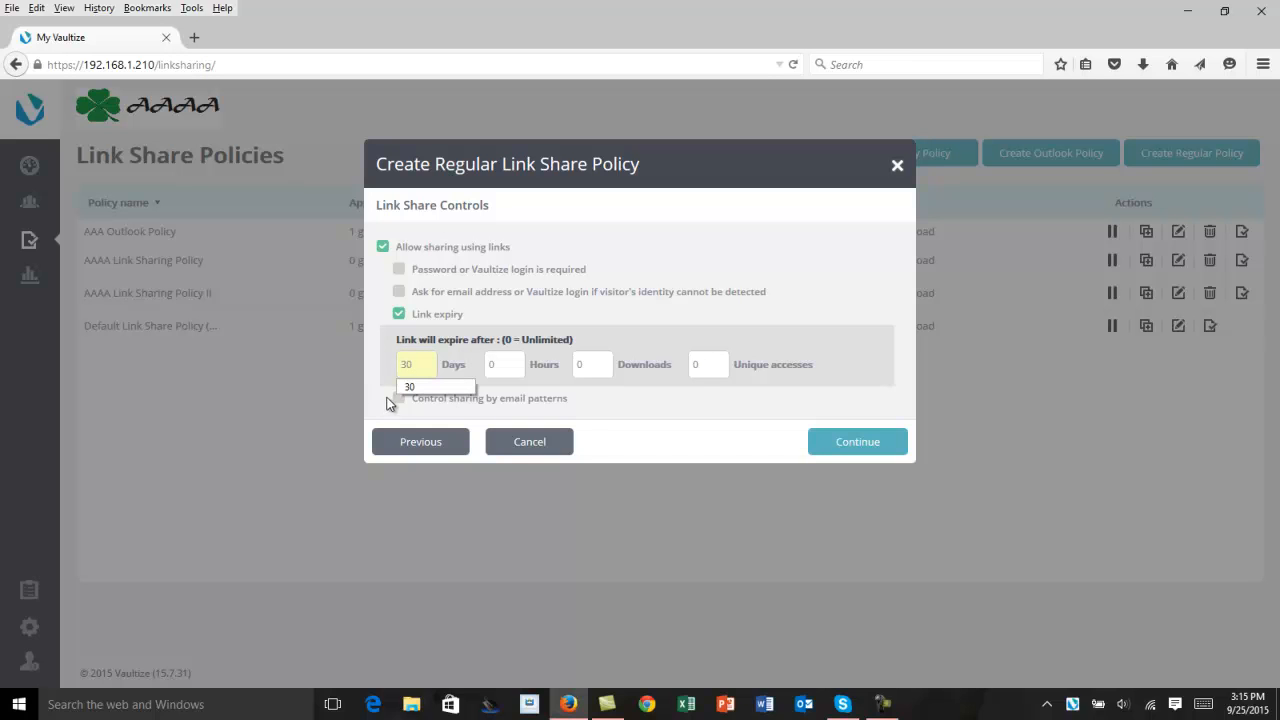
click(399, 398)
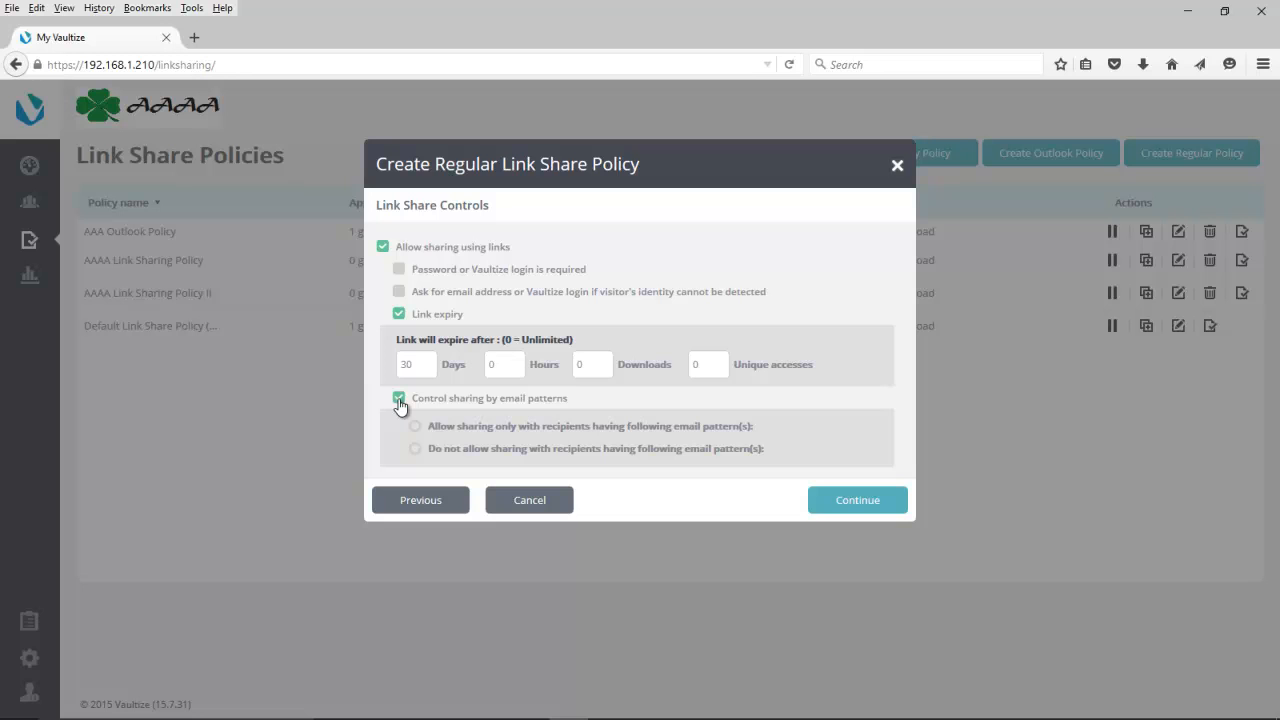
mouse_move(414, 426)
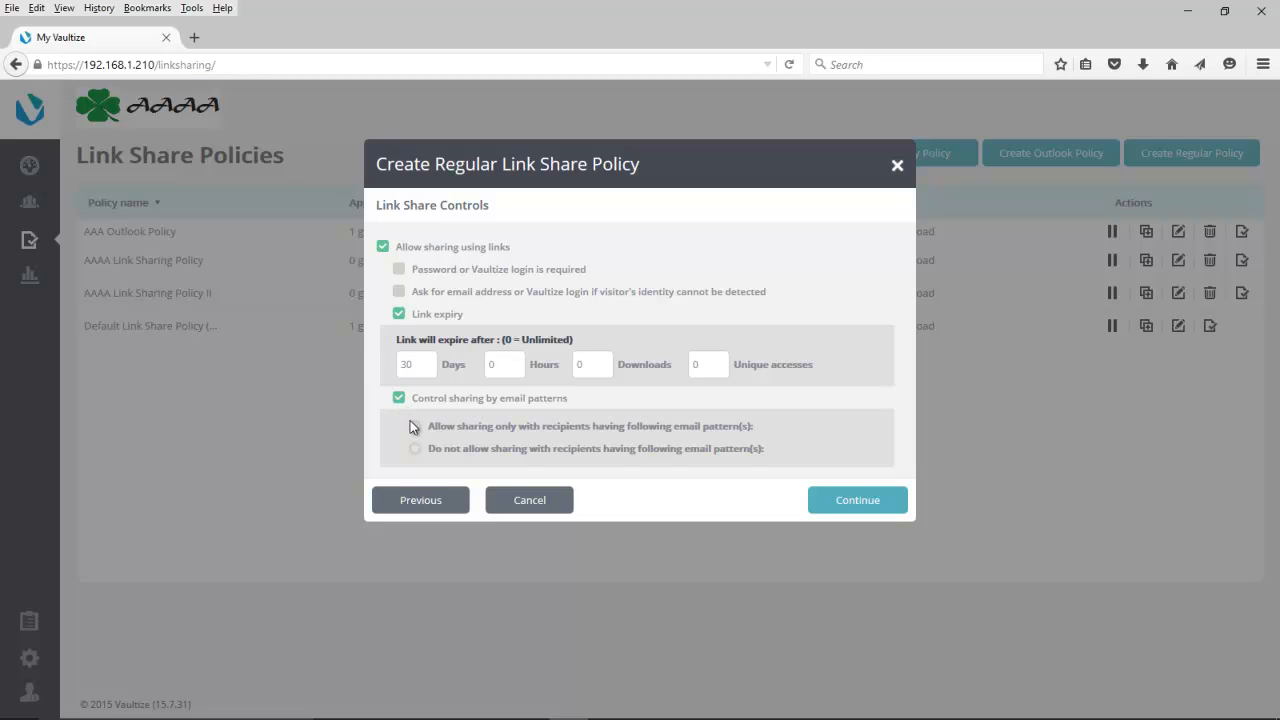
click(415, 425)
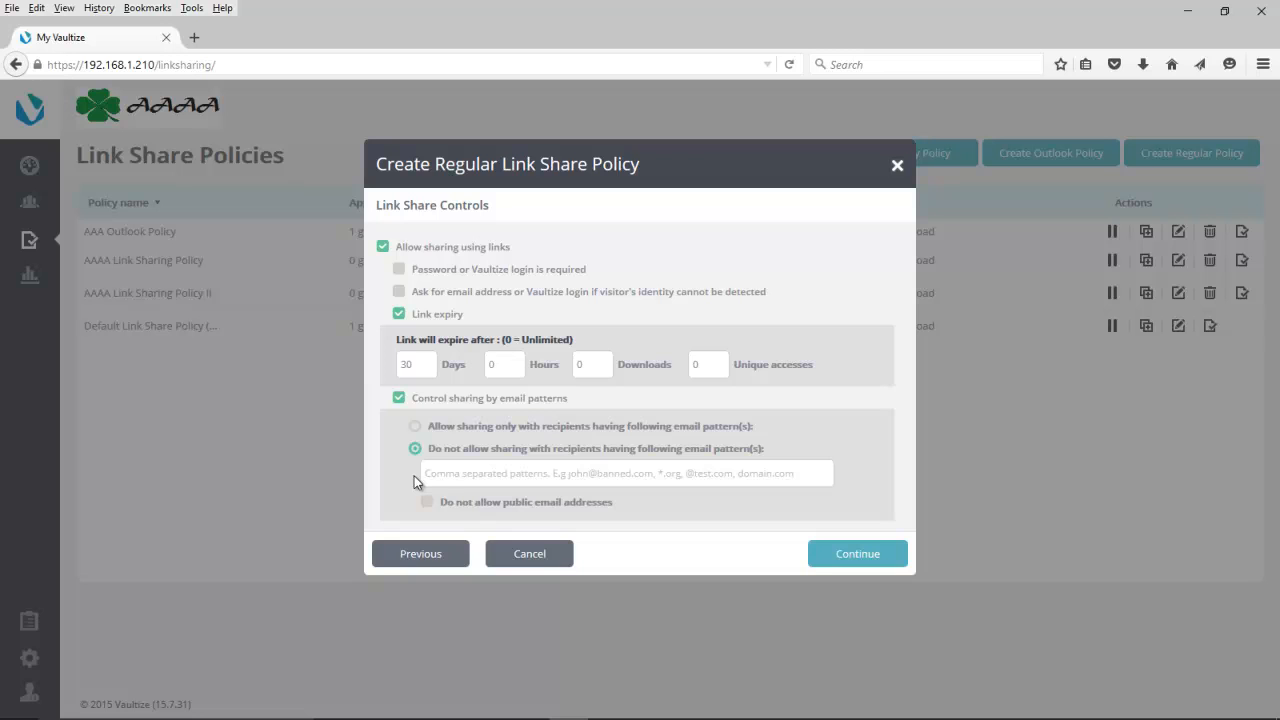
Step: Check 'Do not allow public email addresses'
click(427, 502)
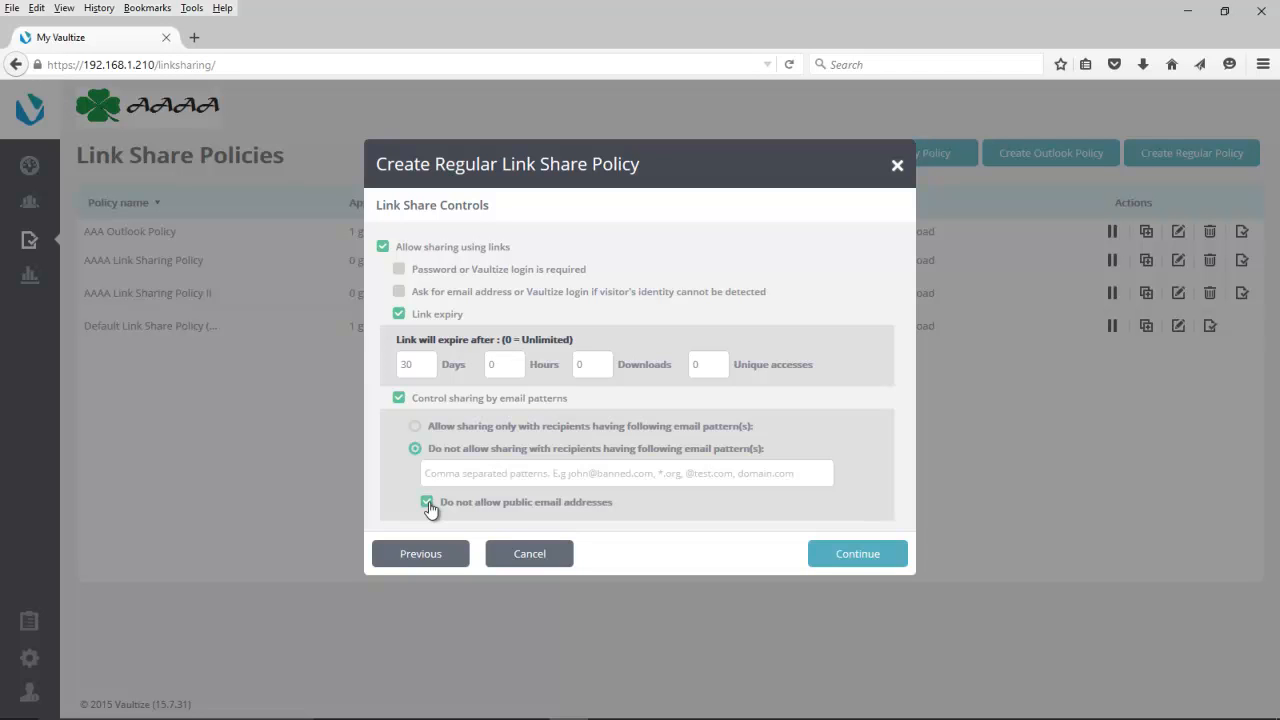
mouse_move(780, 560)
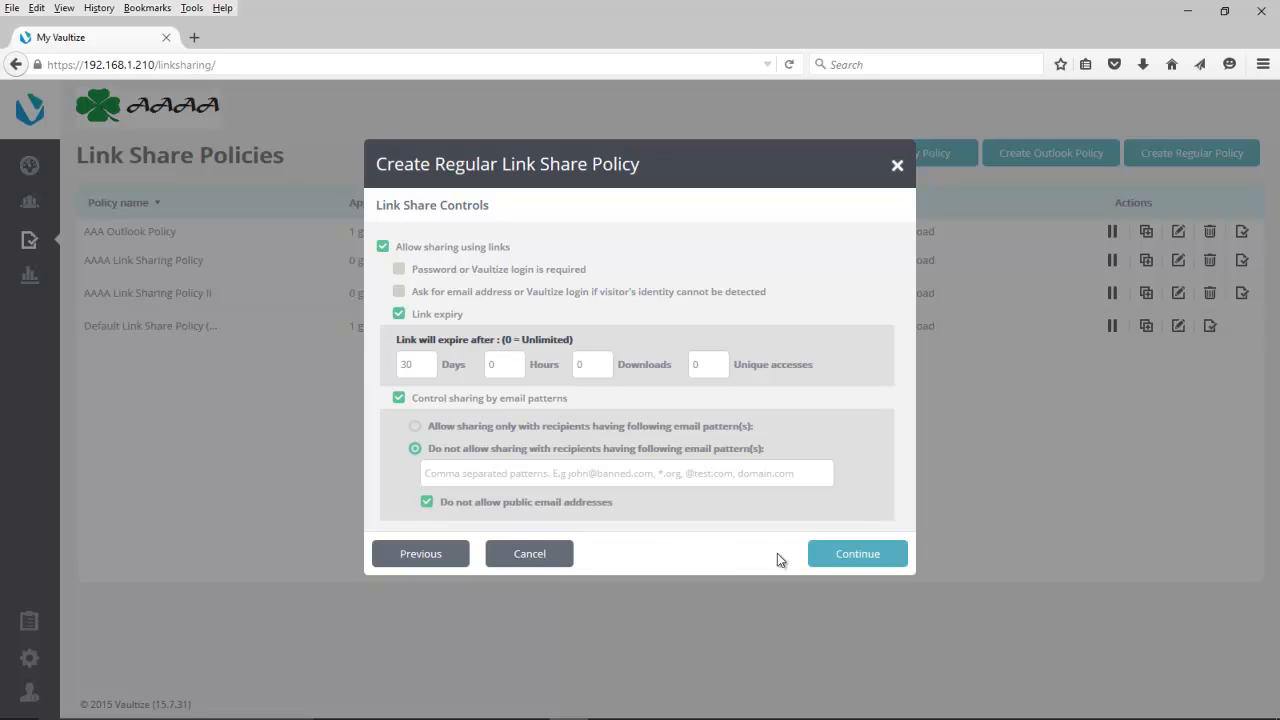
Step: Continue to the Share Link Permissions step
click(857, 553)
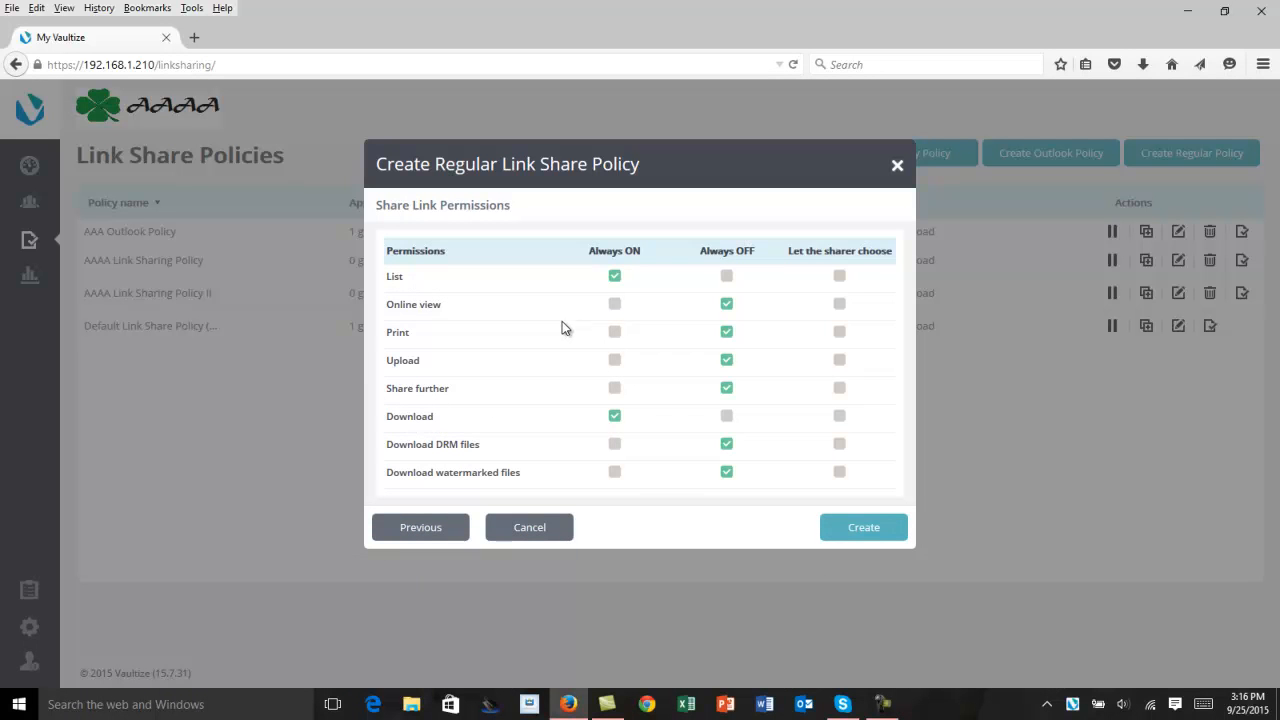
mouse_move(573, 305)
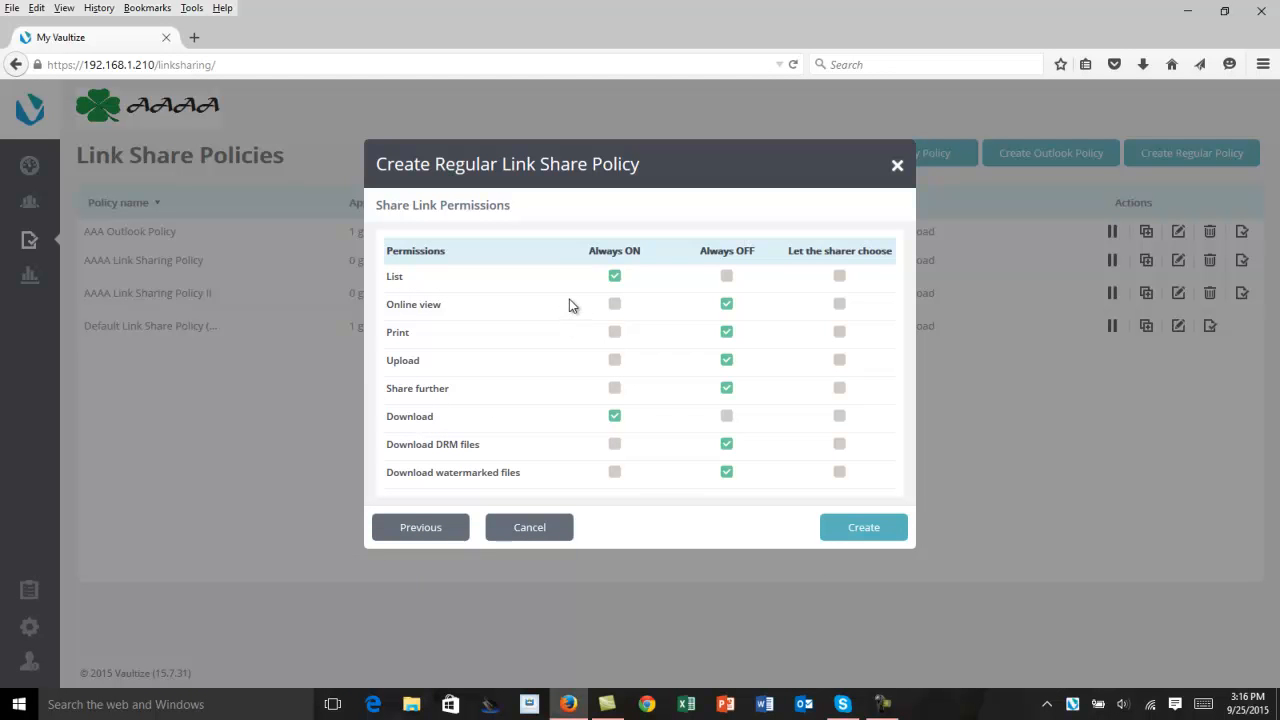
mouse_move(577, 302)
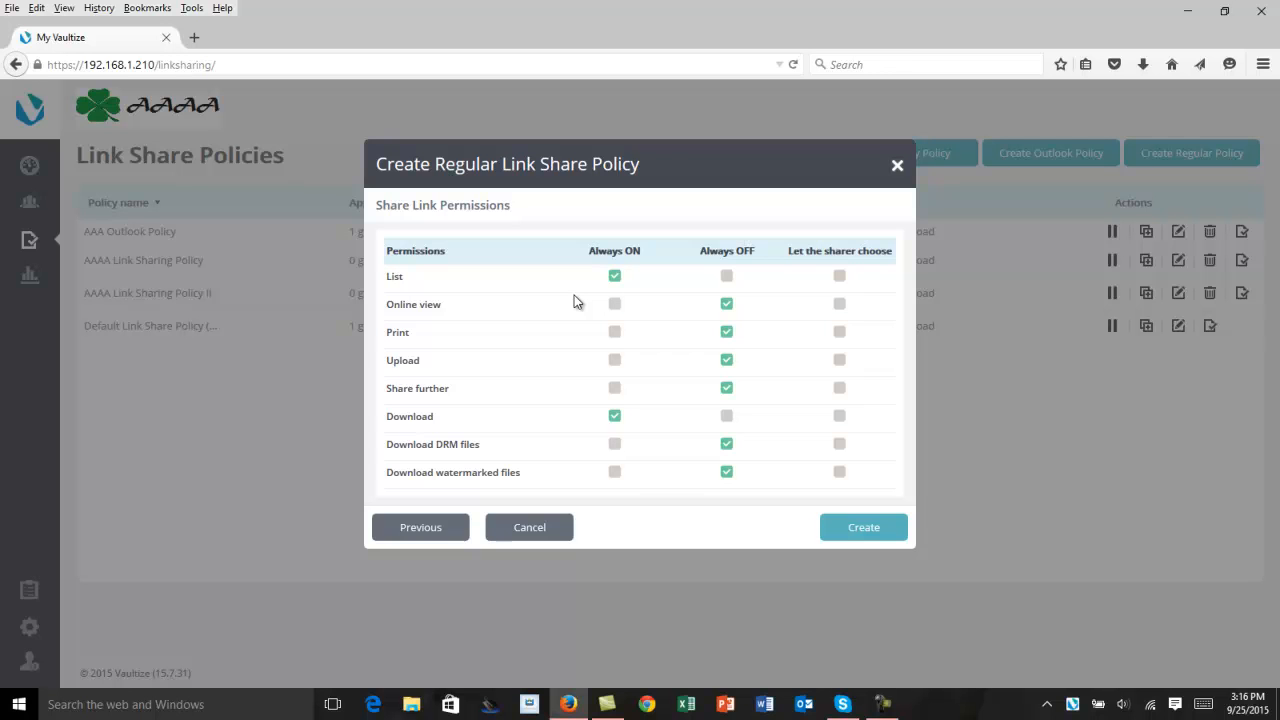
mouse_move(618, 293)
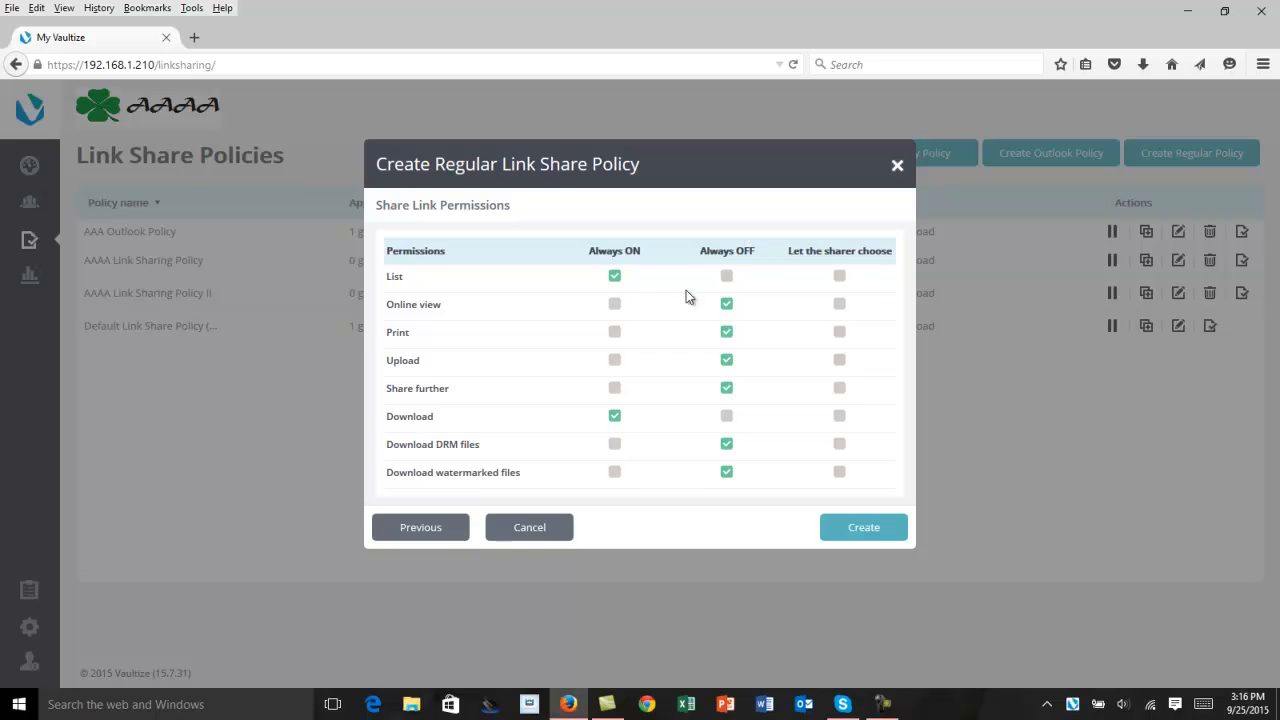
mouse_move(654, 297)
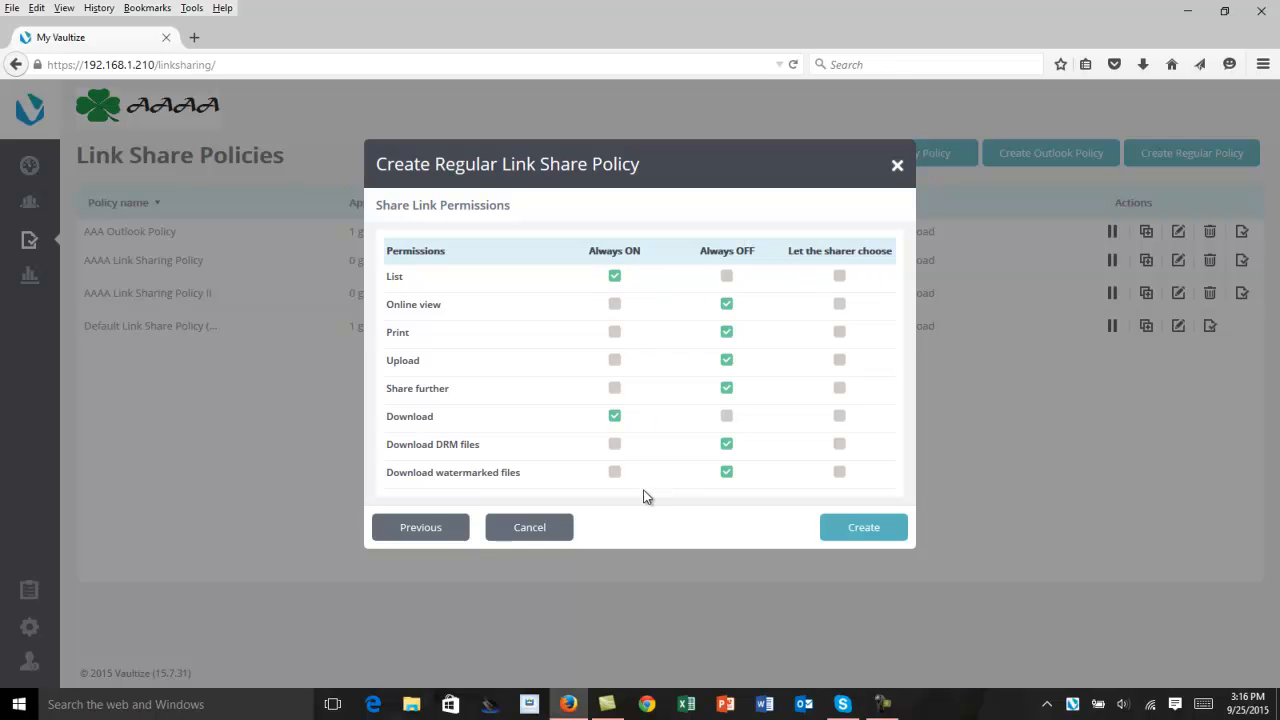
mouse_move(720, 308)
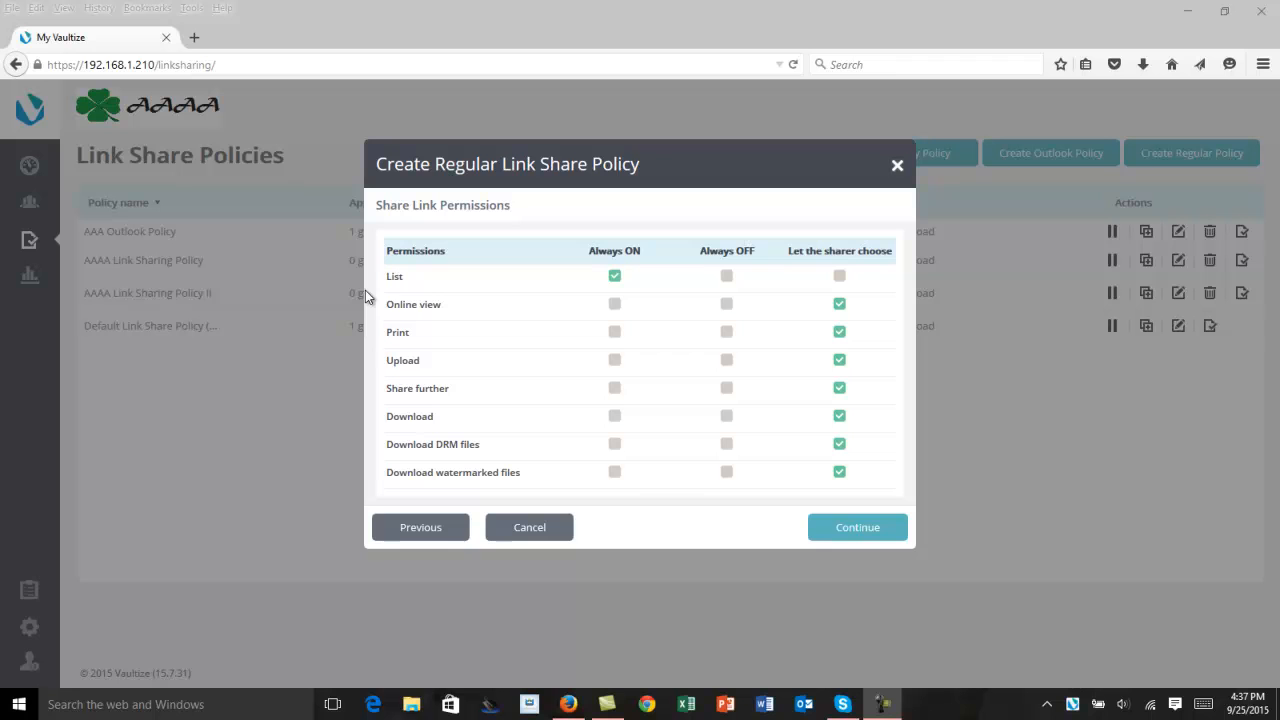
mouse_move(387, 283)
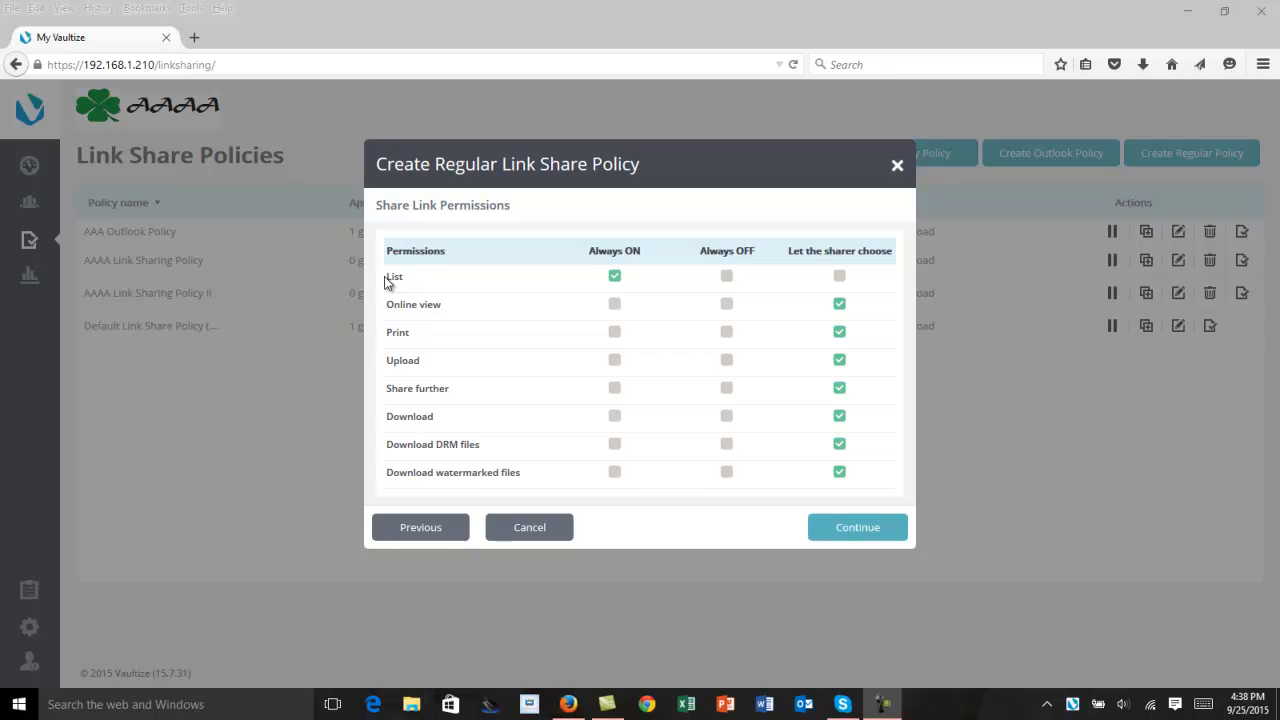
mouse_move(418, 318)
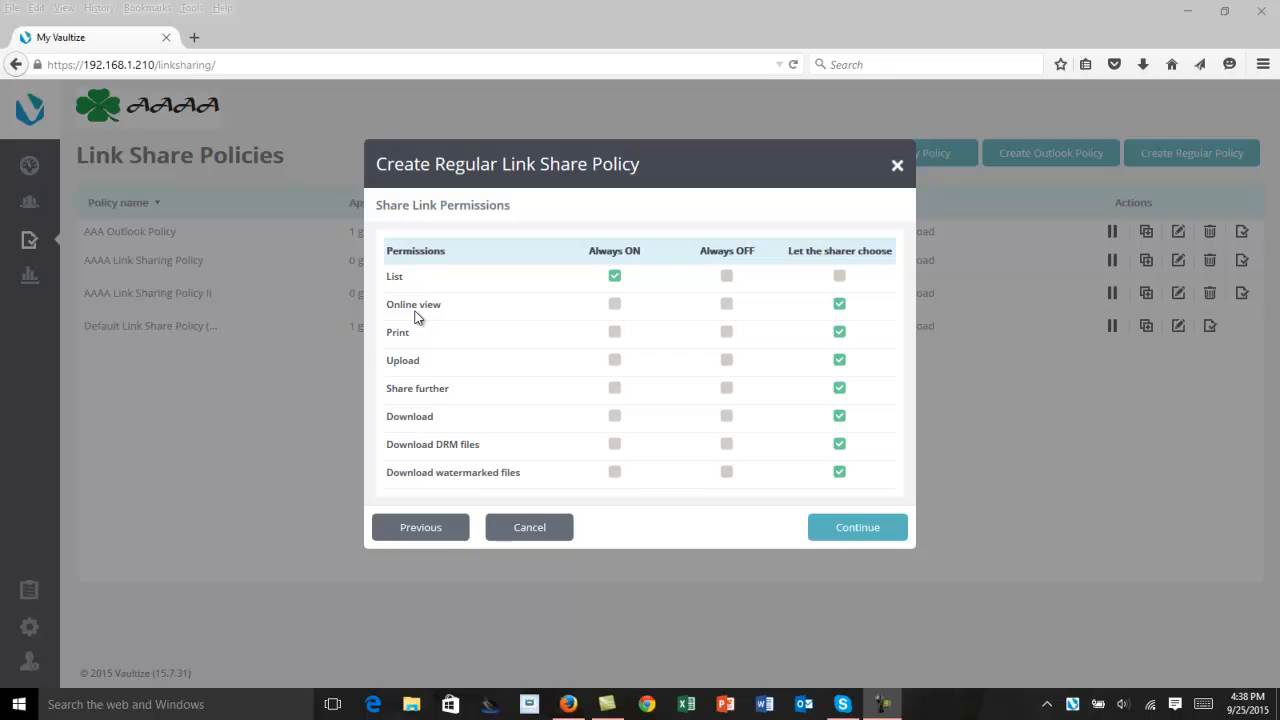
mouse_move(425, 345)
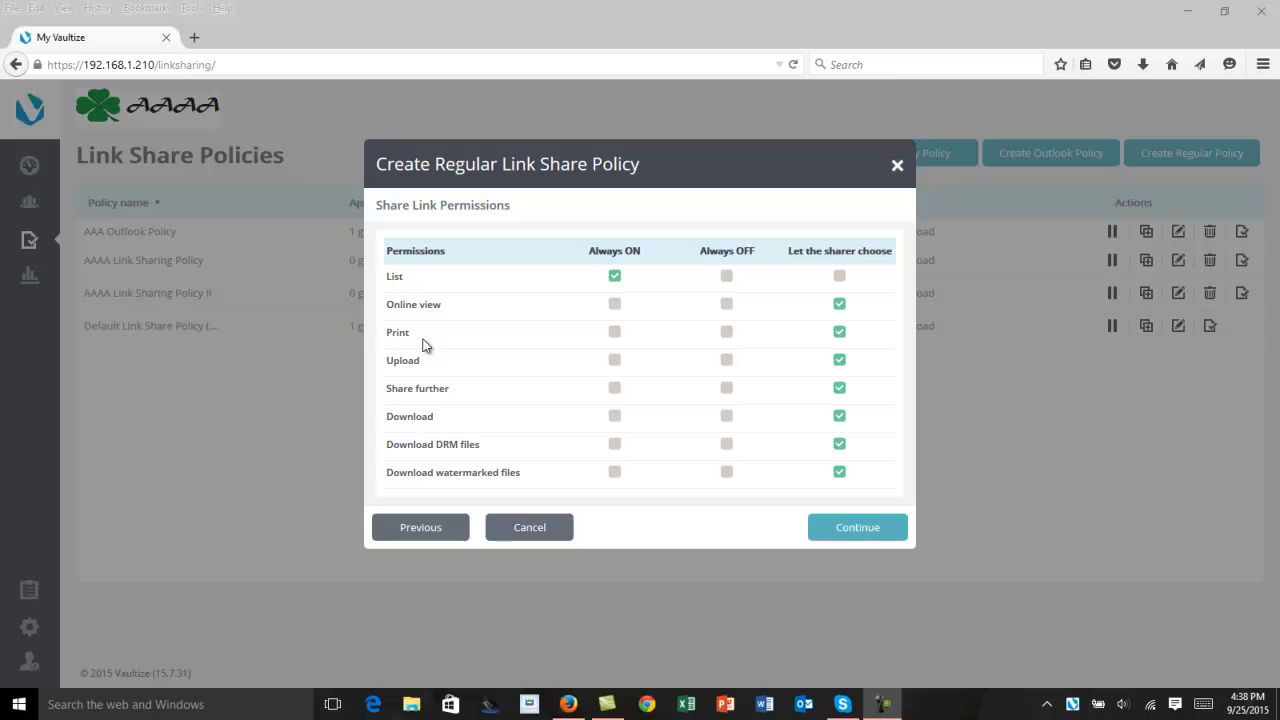
mouse_move(437, 381)
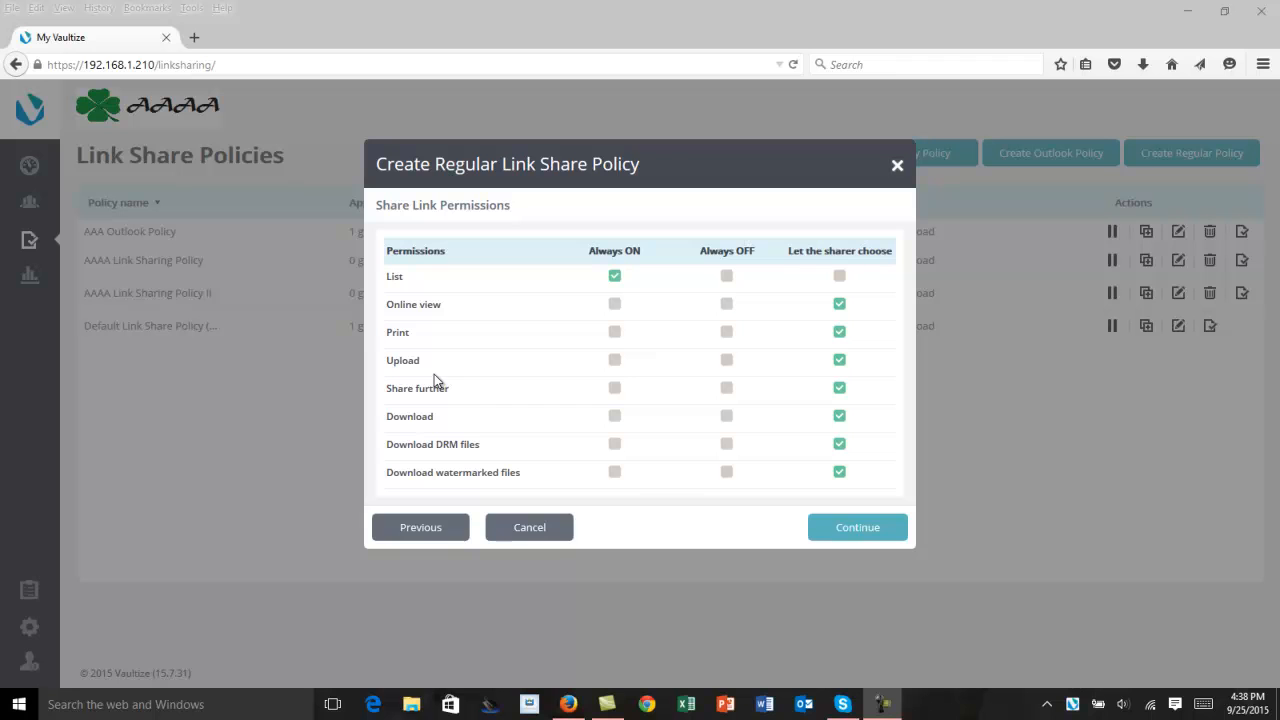
mouse_move(461, 407)
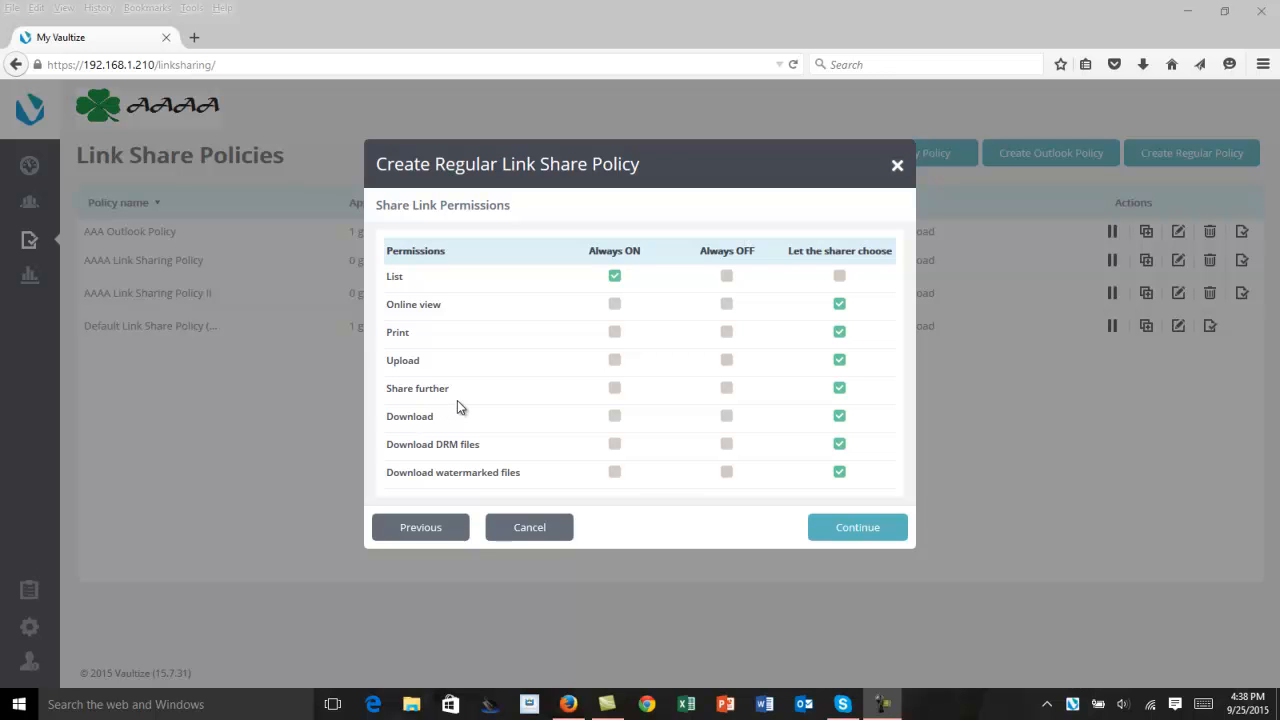
mouse_move(447, 430)
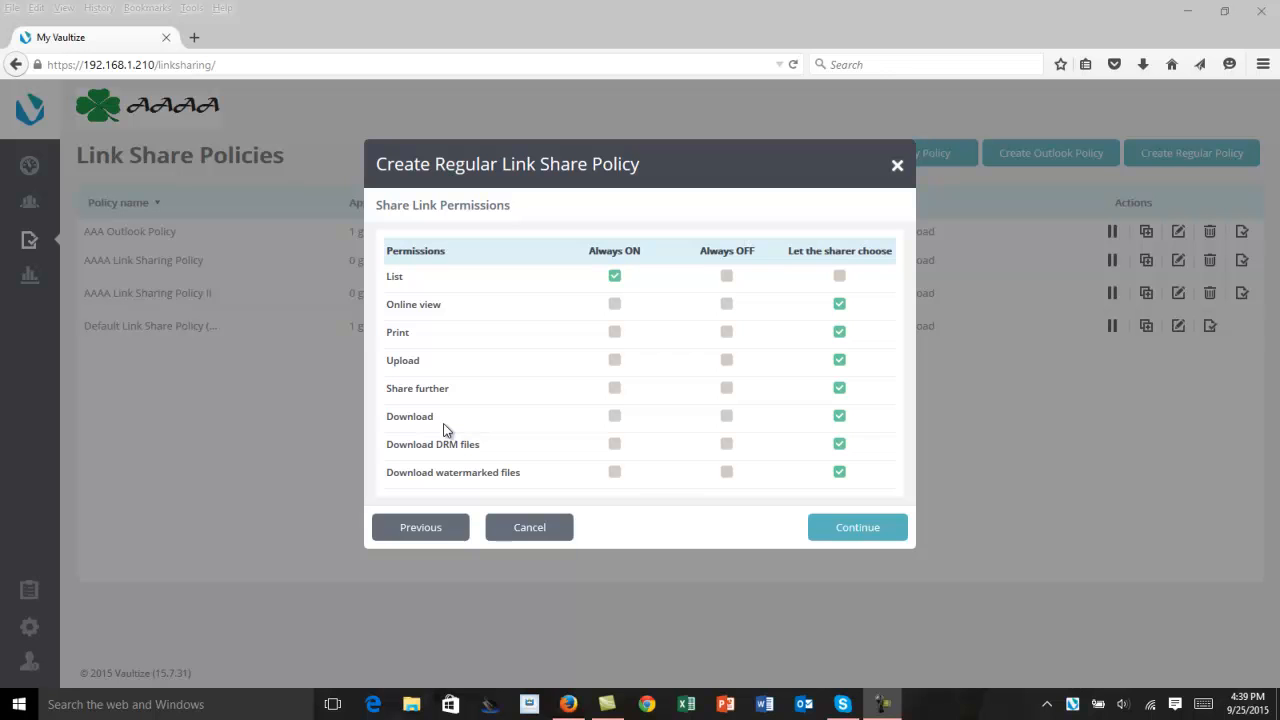
mouse_move(449, 456)
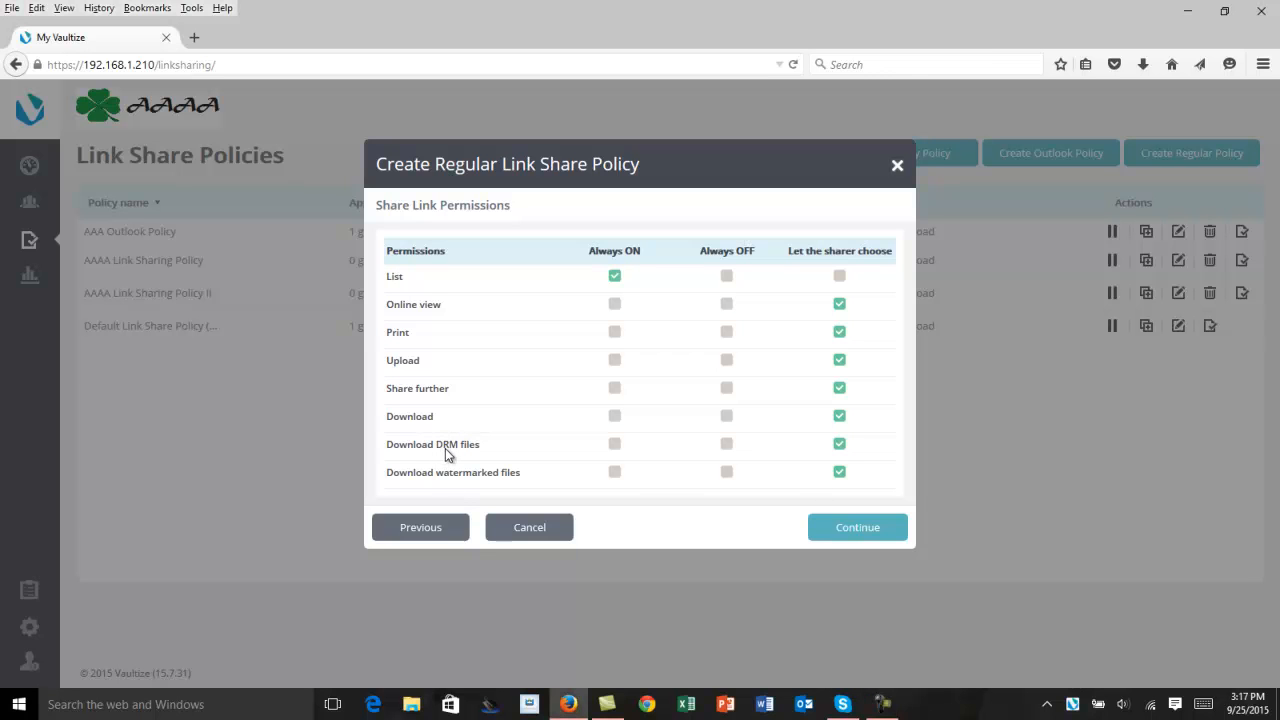
mouse_move(509, 486)
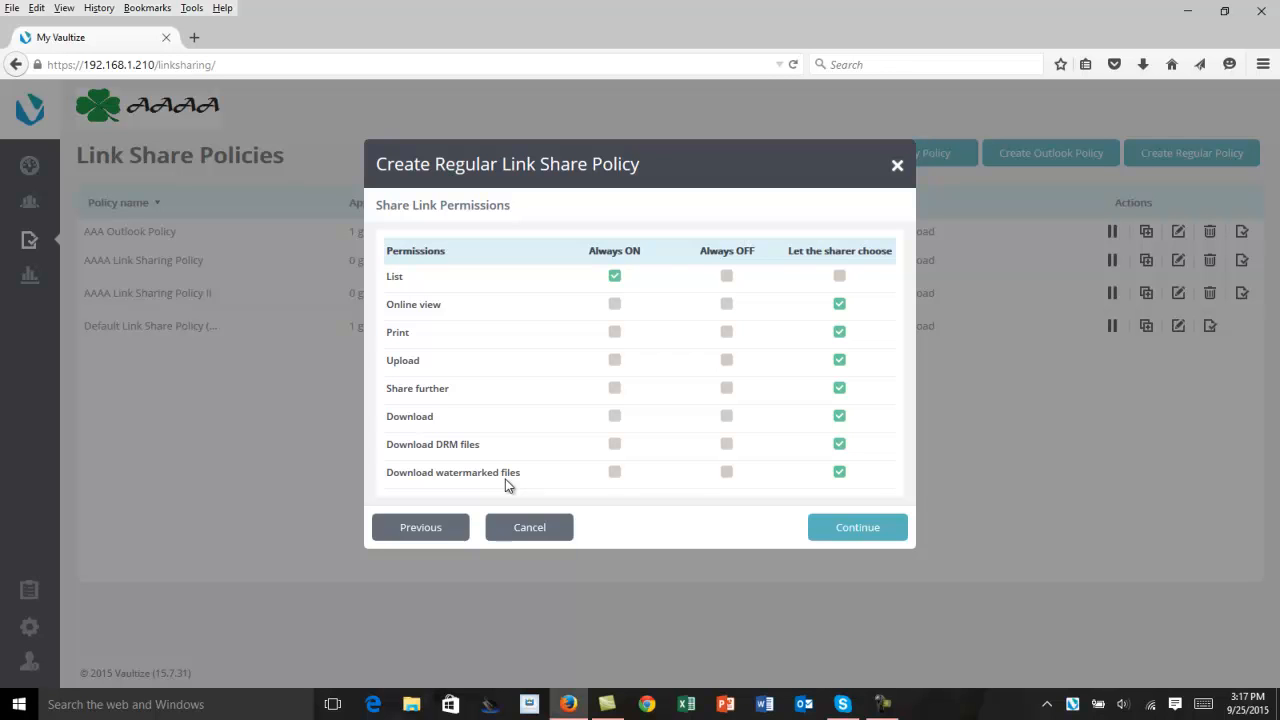
mouse_move(512, 419)
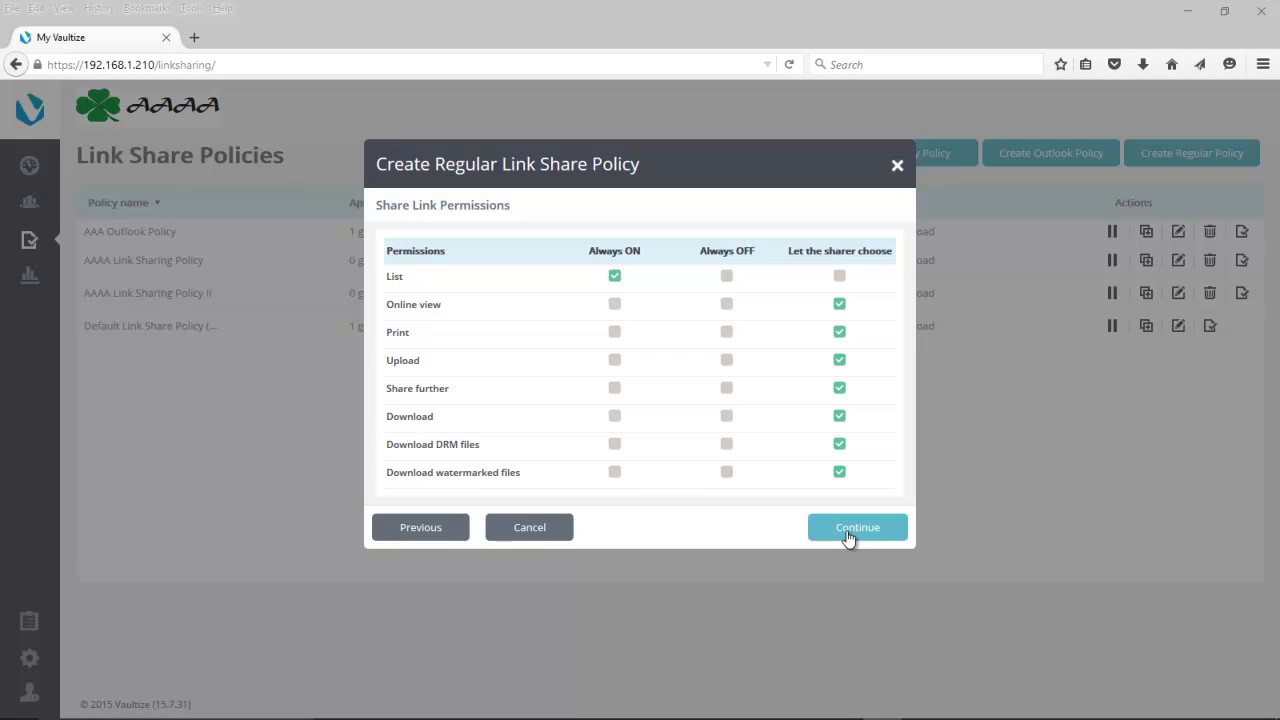
Step: Keep List always on with other permissions sharer-chosen, and continue to Advanced Options
click(856, 527)
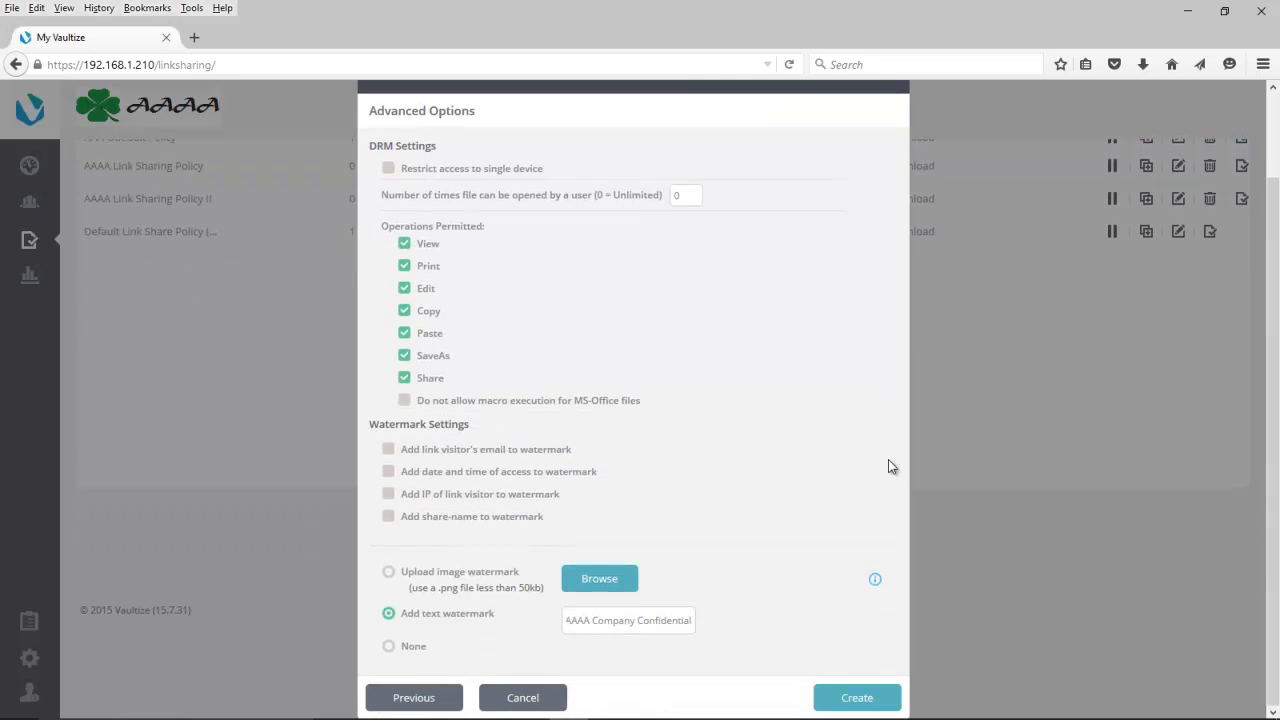
mouse_move(904, 501)
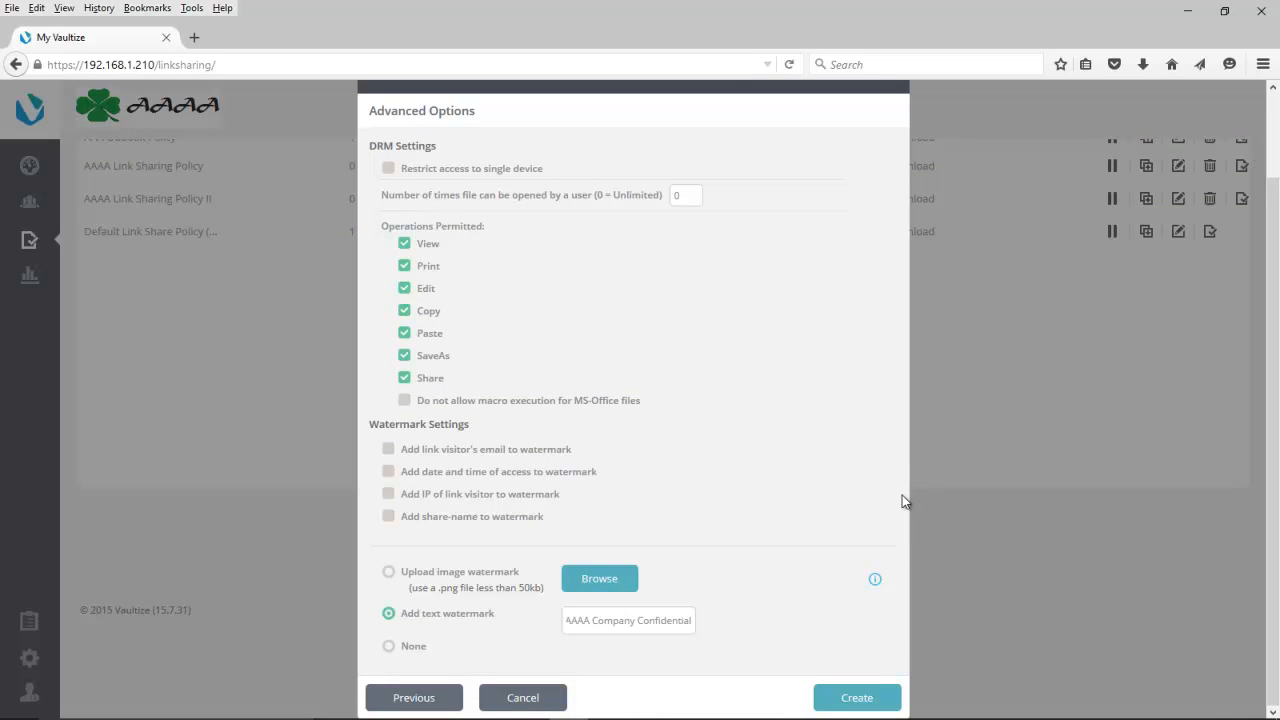
mouse_move(890, 617)
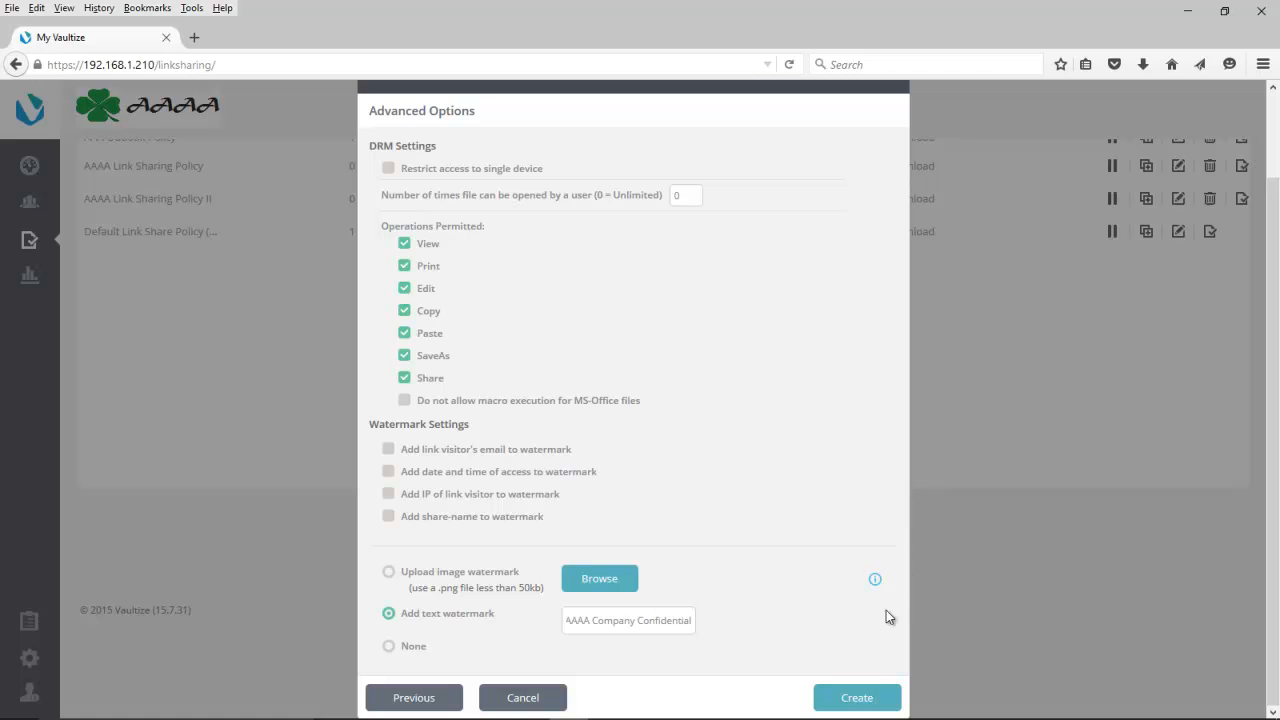
mouse_move(857, 697)
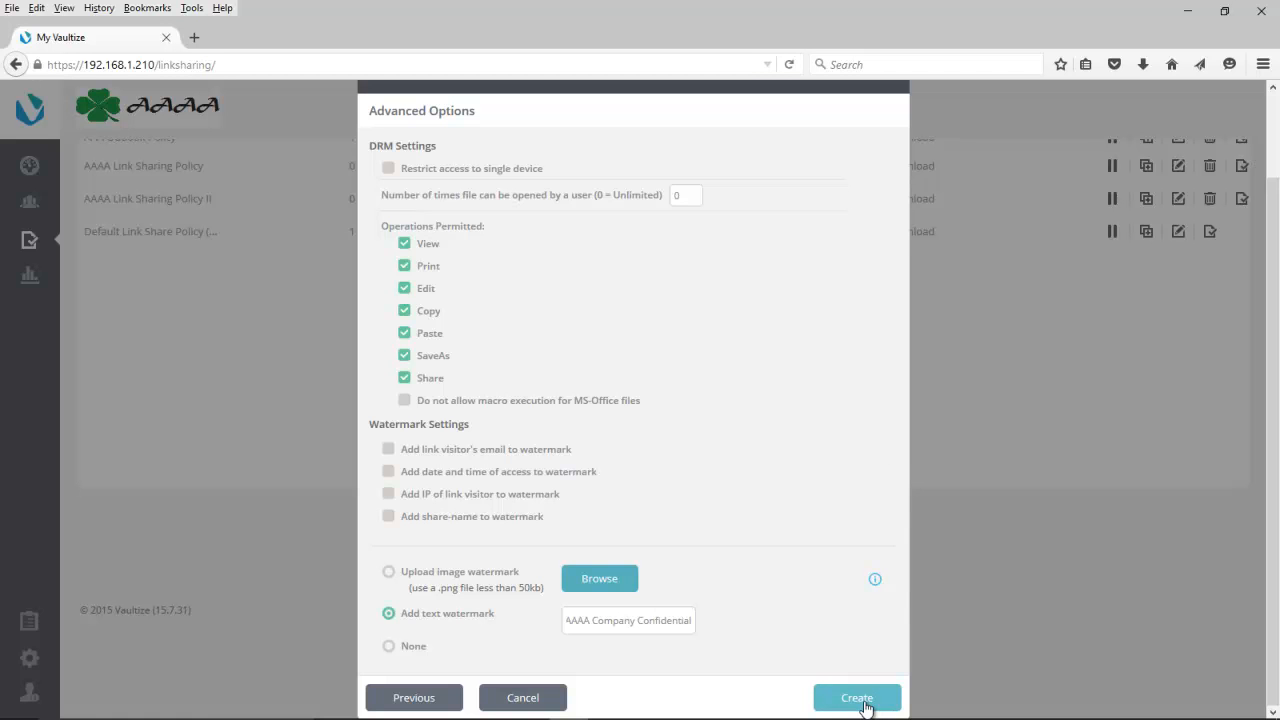
Step: Create the 'Sharing Via Link' policy from the Advanced Options page
click(856, 697)
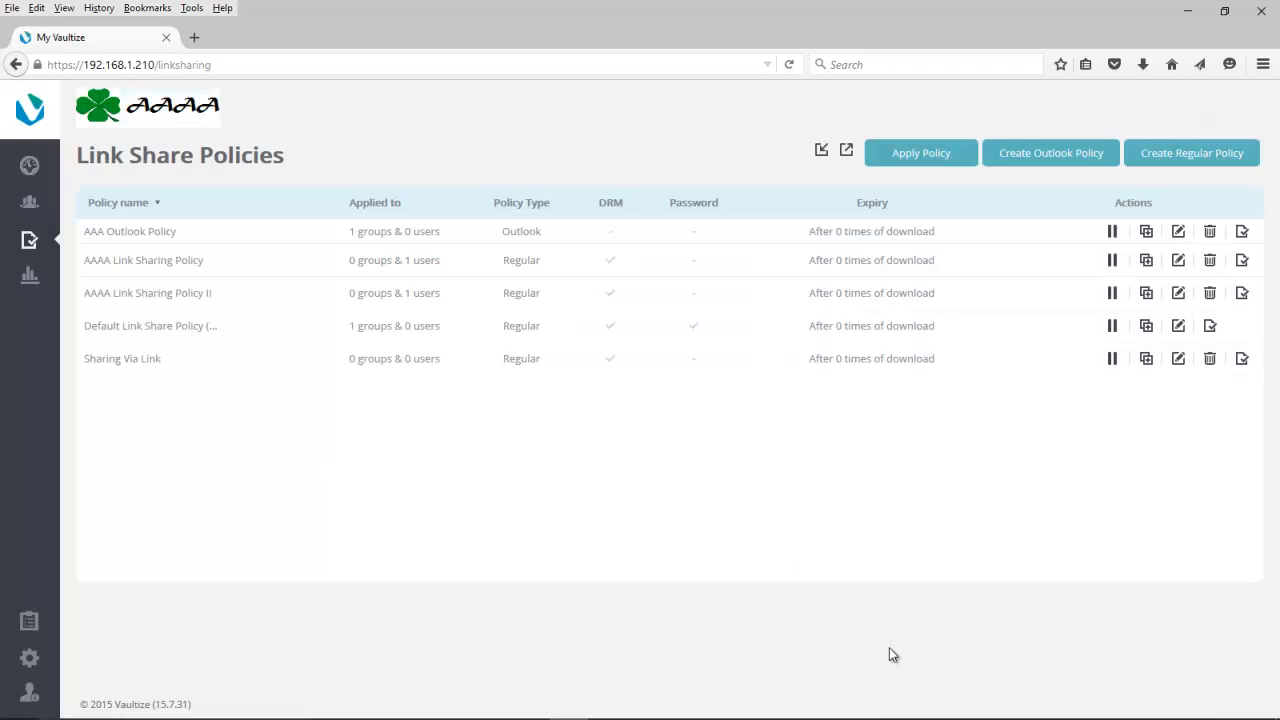
mouse_move(537, 415)
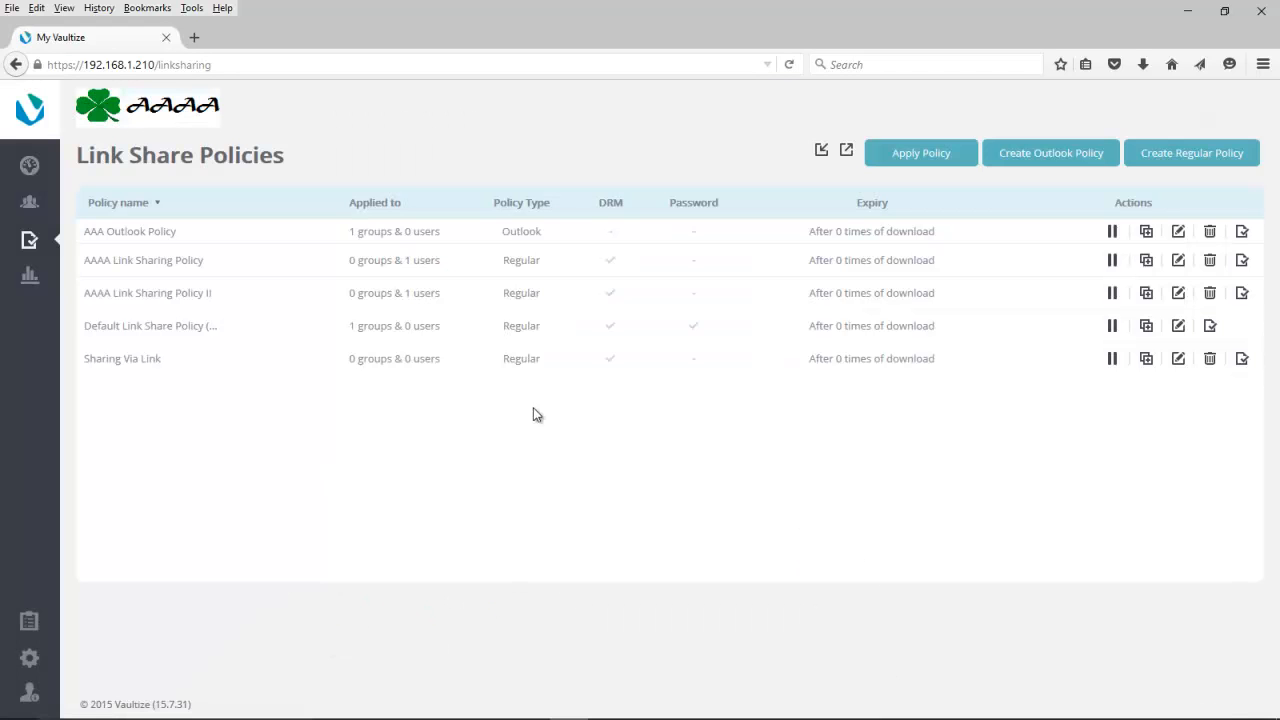